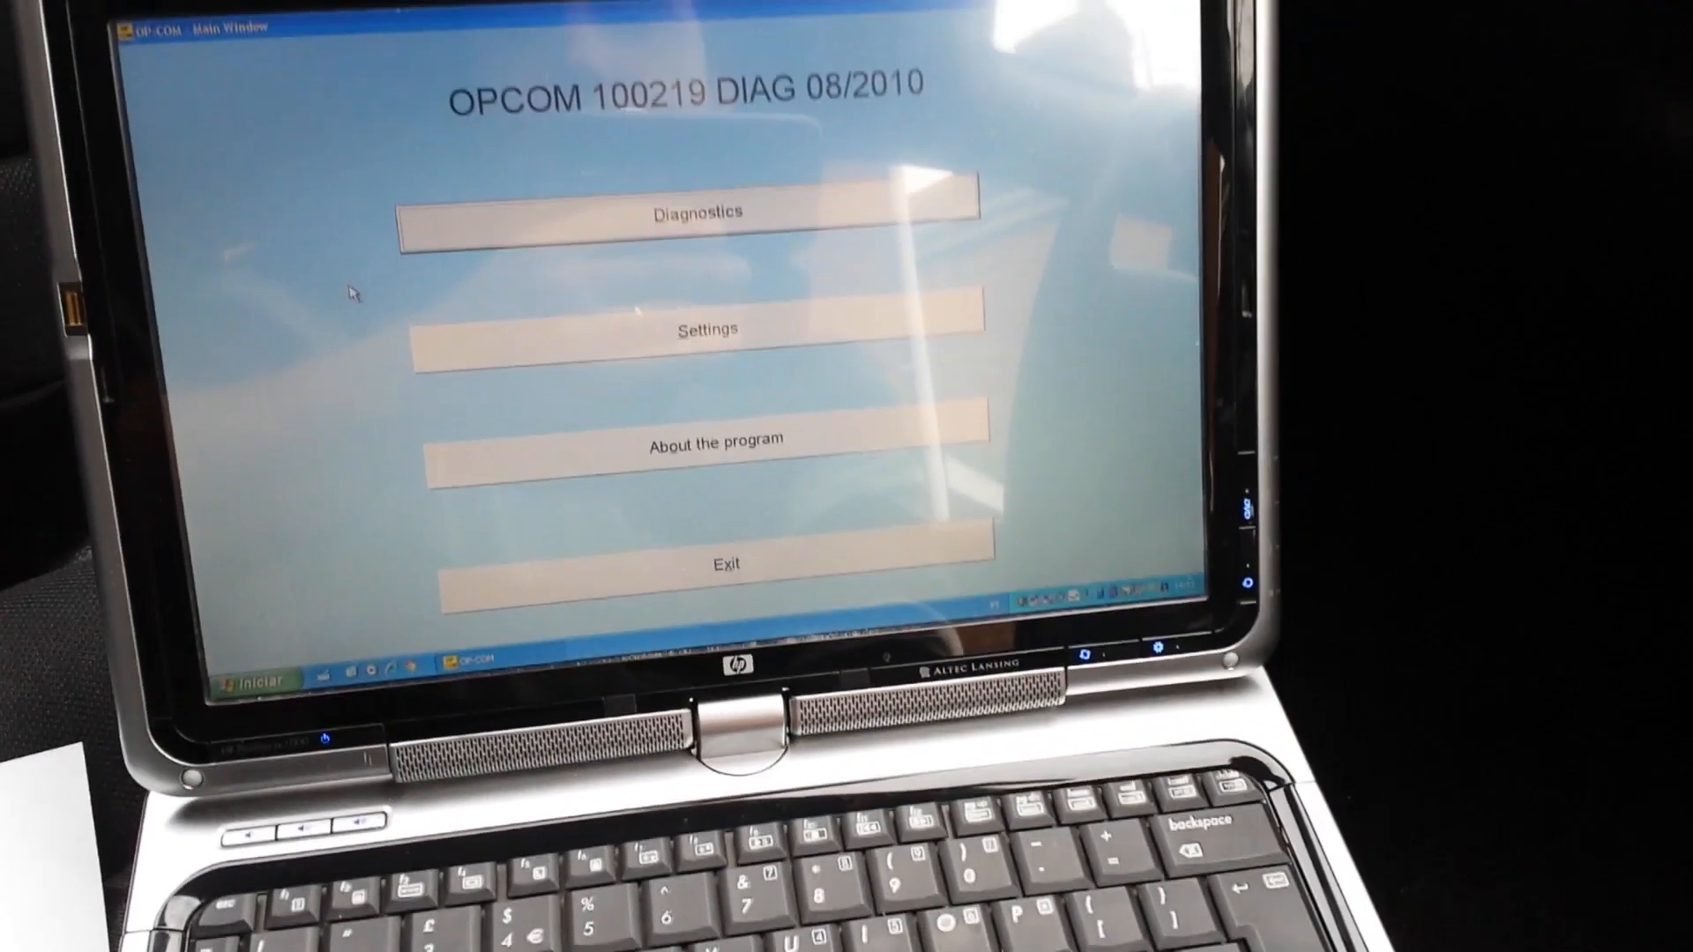
# Step: Start a diagnostics session for the Astra-G to reach the ME 1.5.5 engine list
pyautogui.click(695, 210)
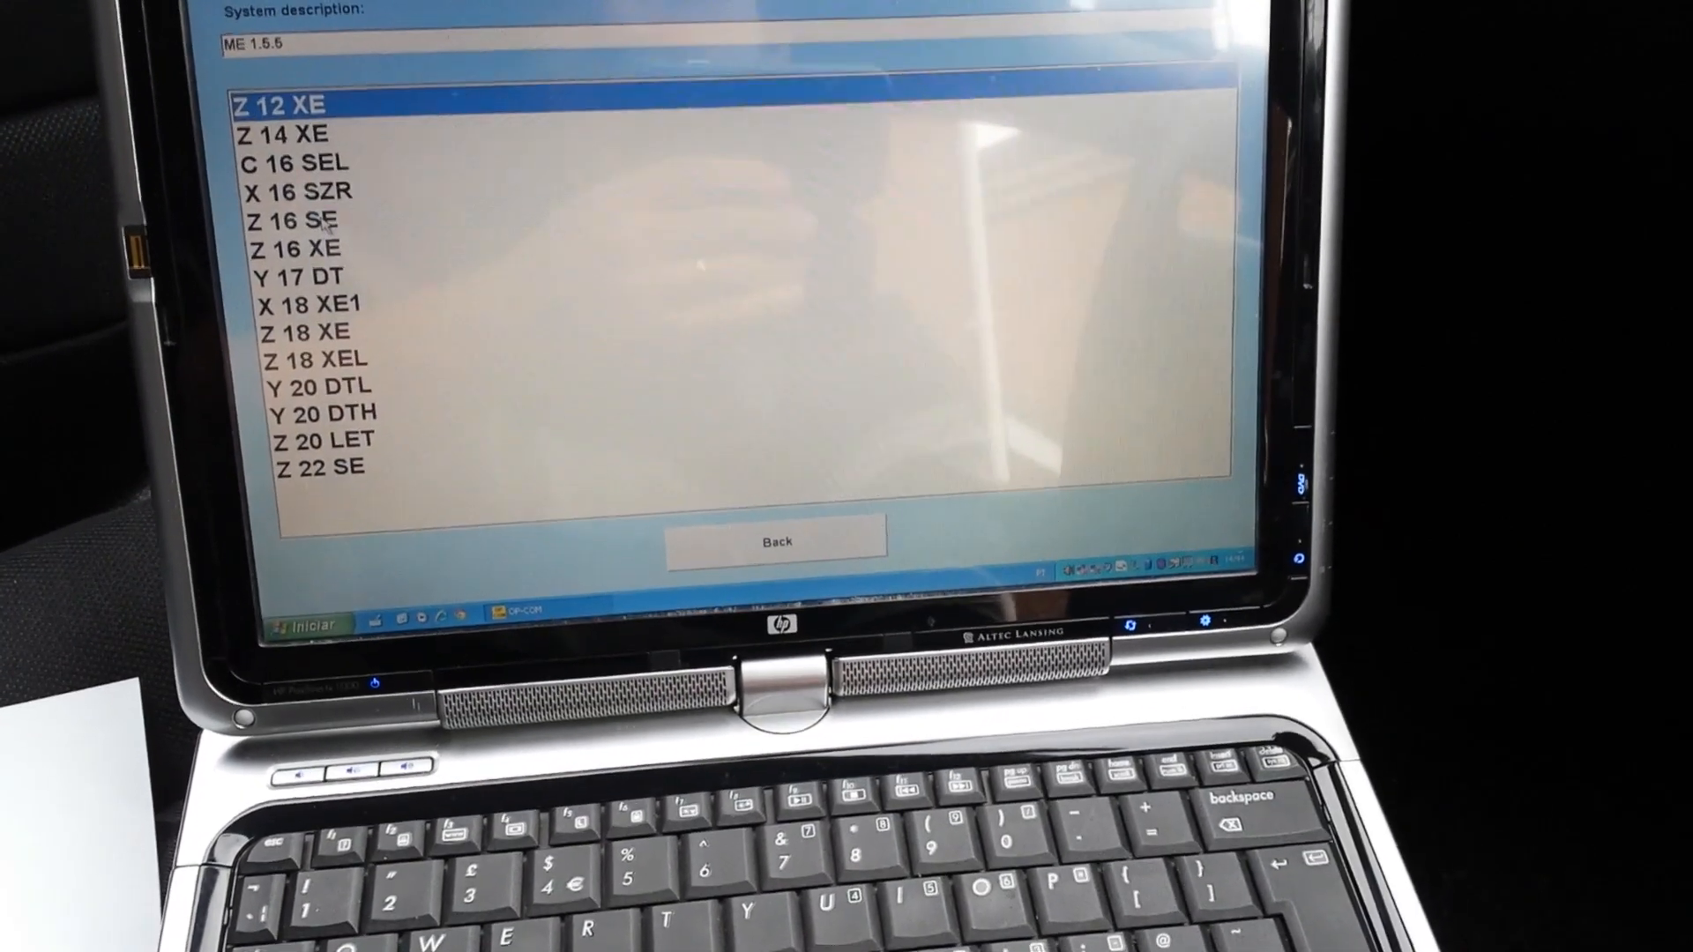
# Step: Connect to the Z 16 SE engine controller and show its identification details
pyautogui.click(318, 242)
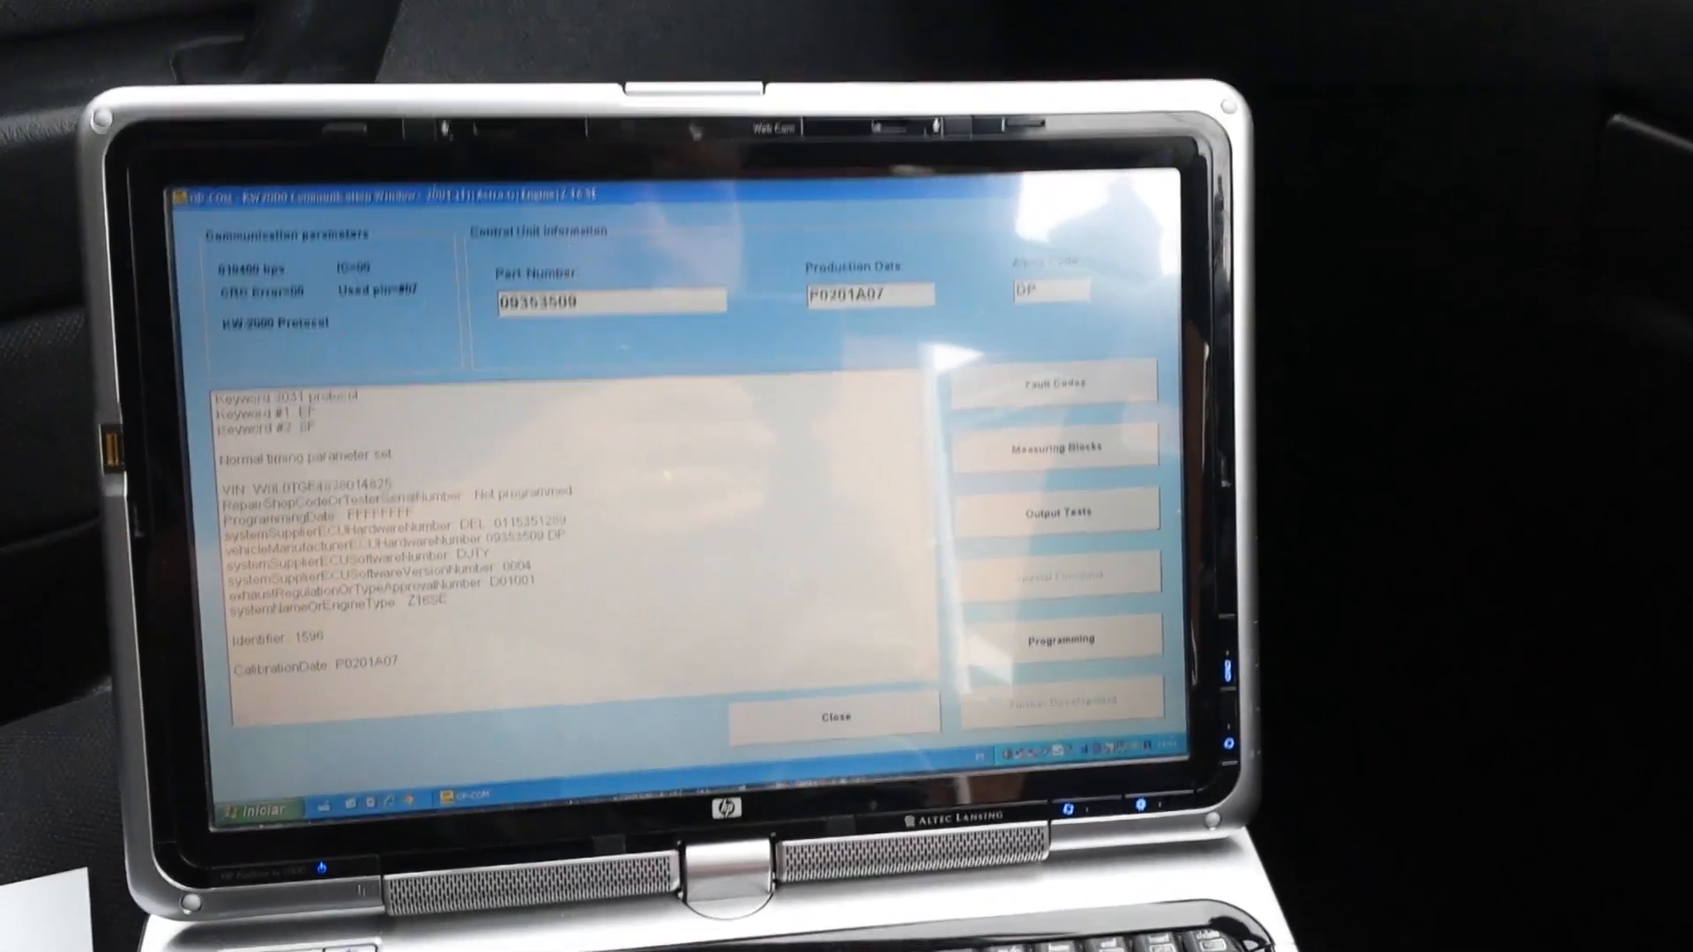
pyautogui.click(1057, 383)
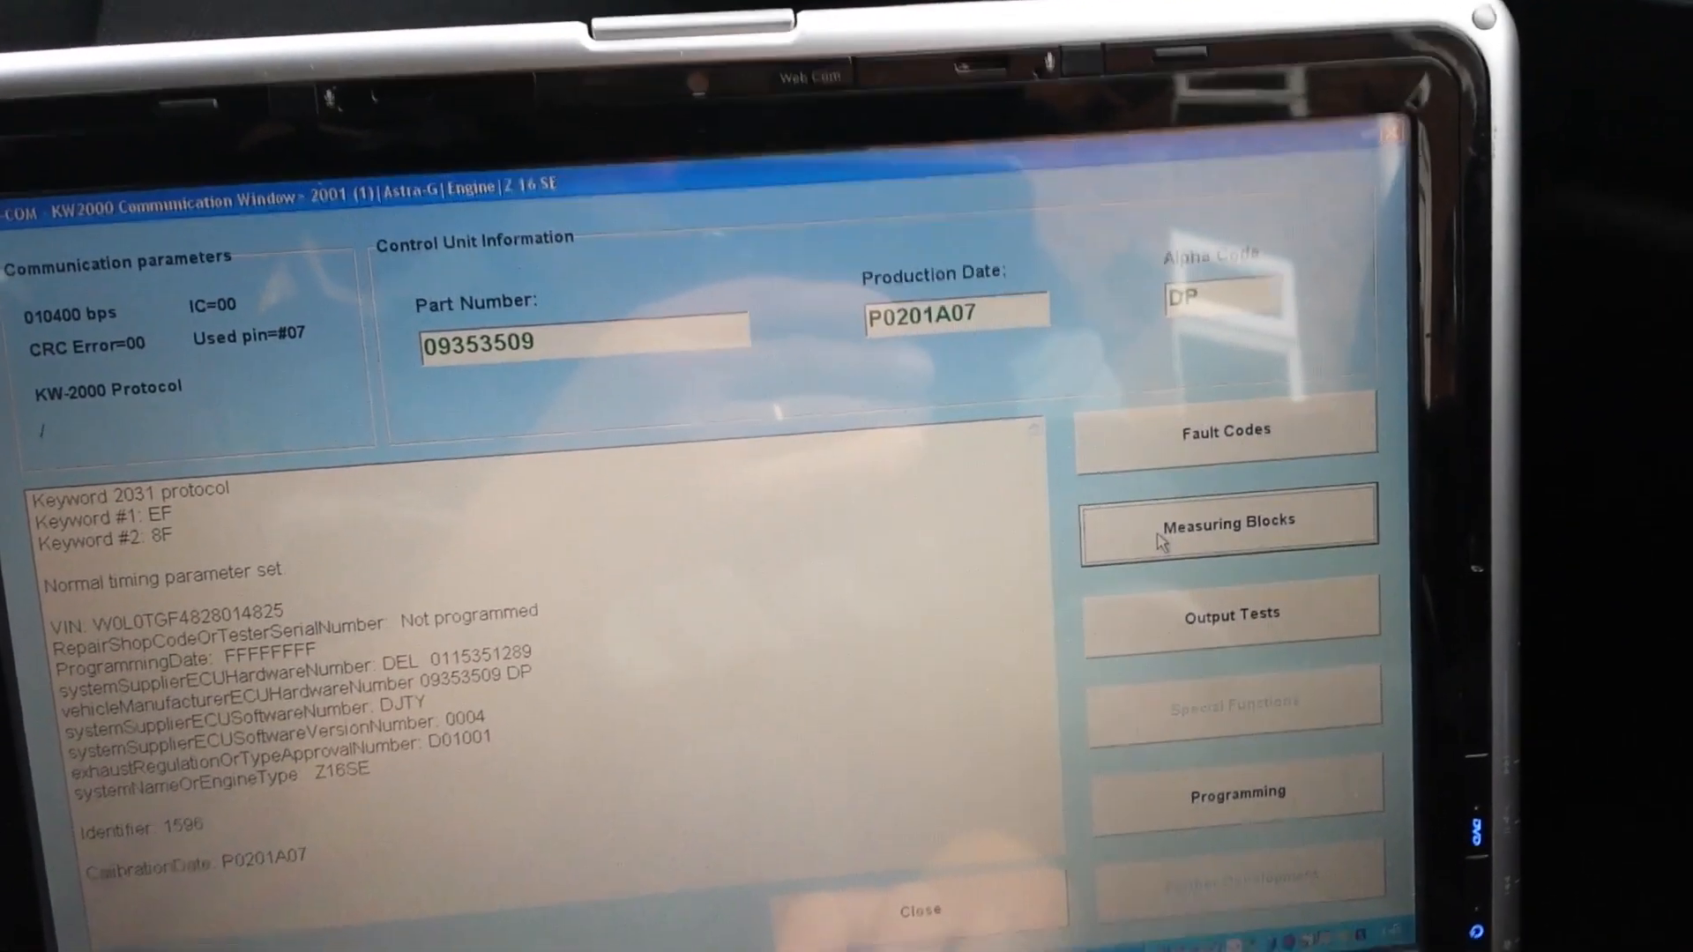
pyautogui.click(1228, 521)
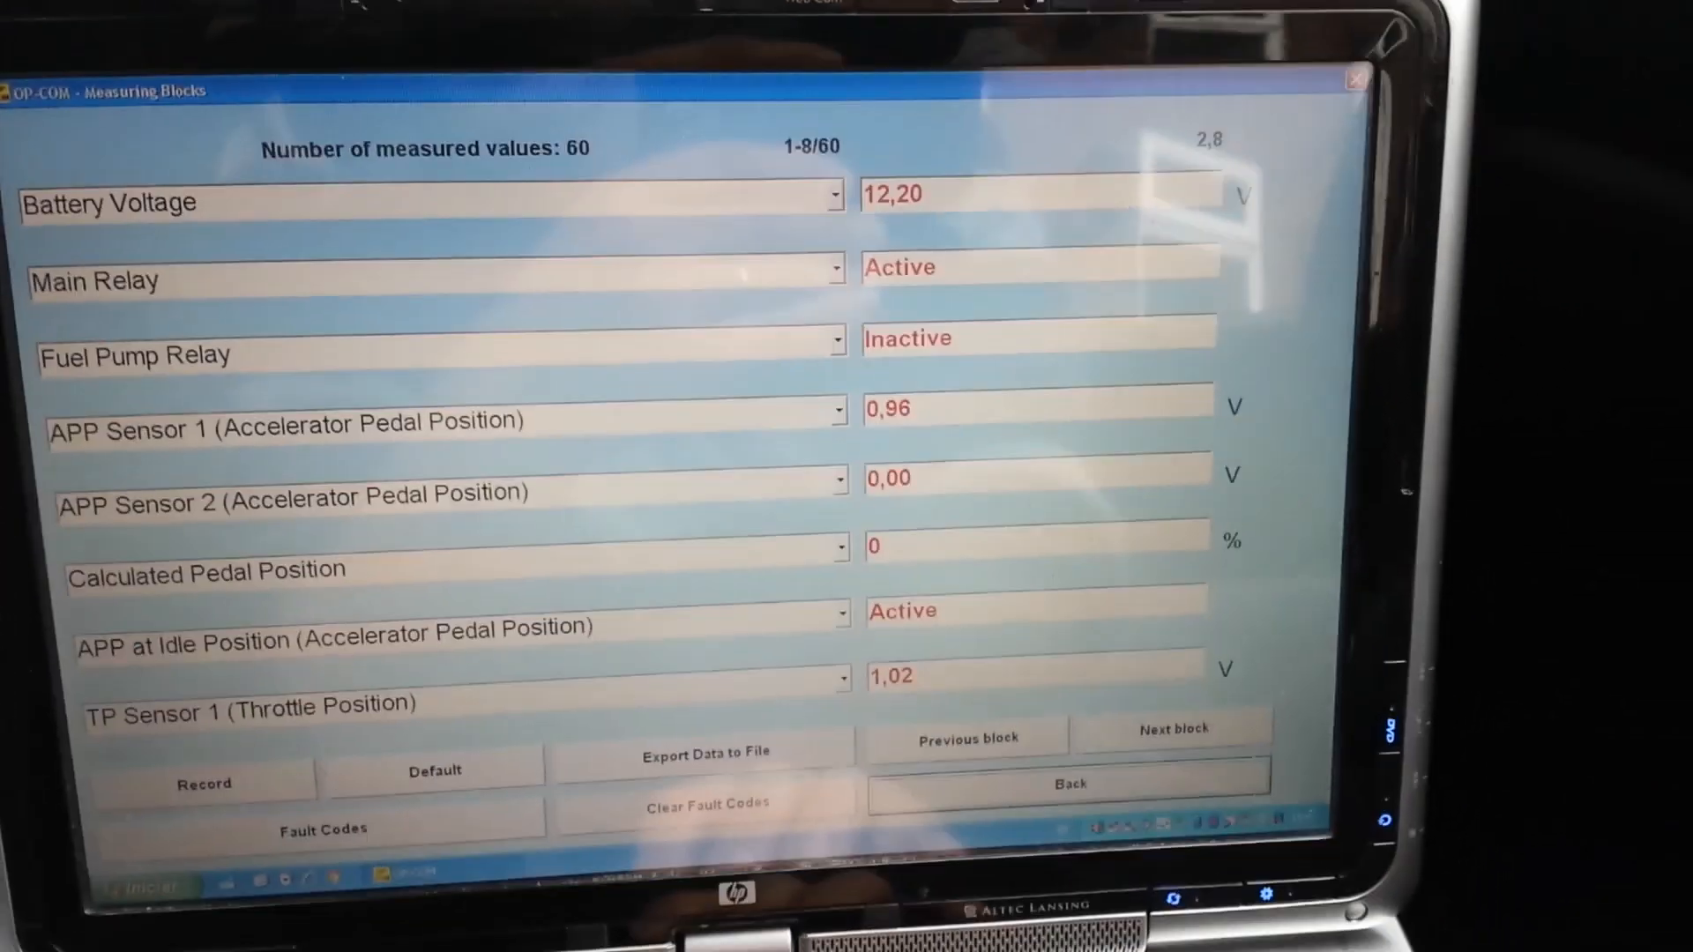
# Step: Return to the engine controller overview showing part number 09353509 and identification data
pyautogui.click(1073, 783)
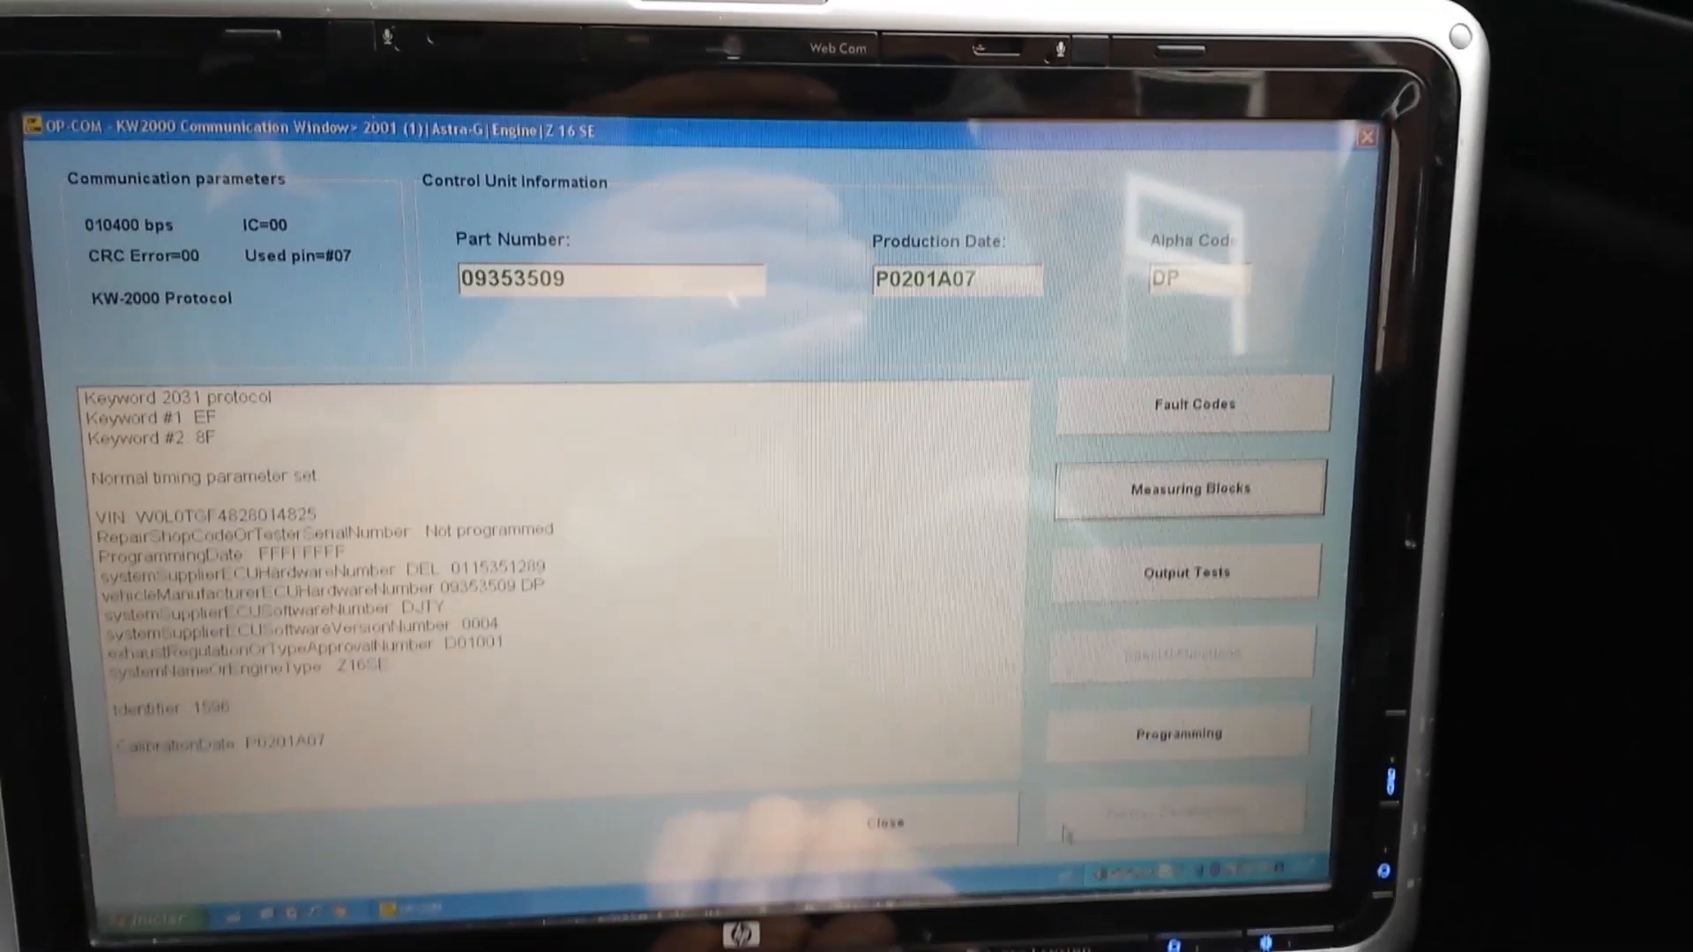
pyautogui.click(1191, 402)
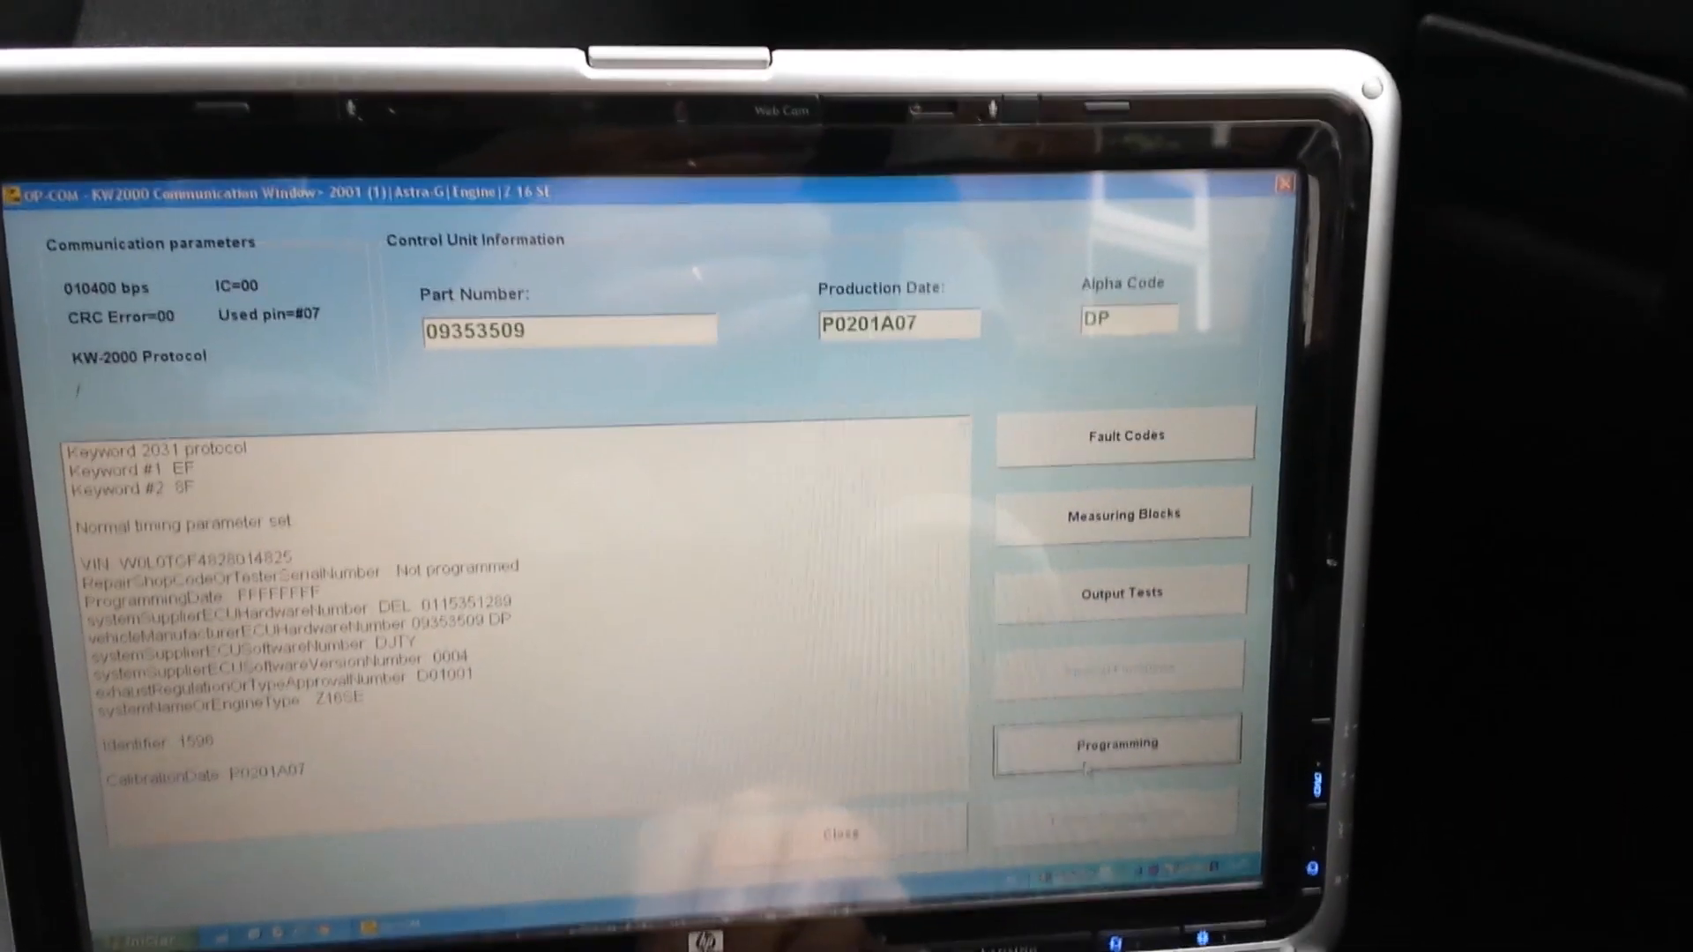
# Step: Start Program Variant Configuration from the engine controller's programming functions
pyautogui.click(1117, 745)
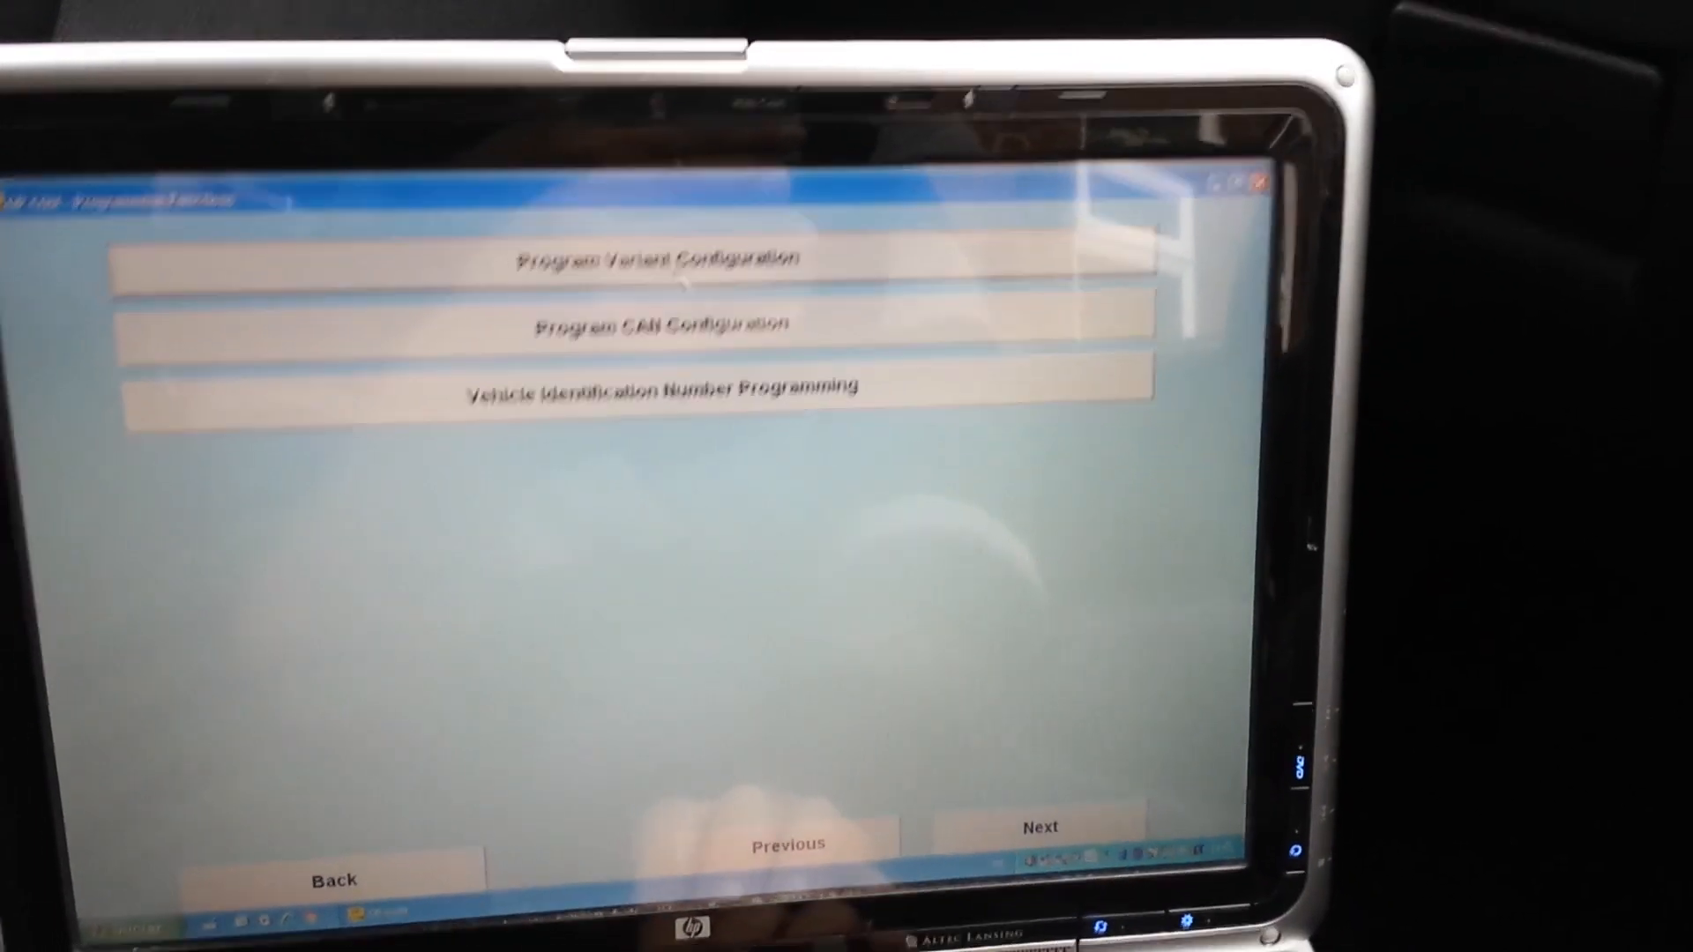
pyautogui.click(653, 257)
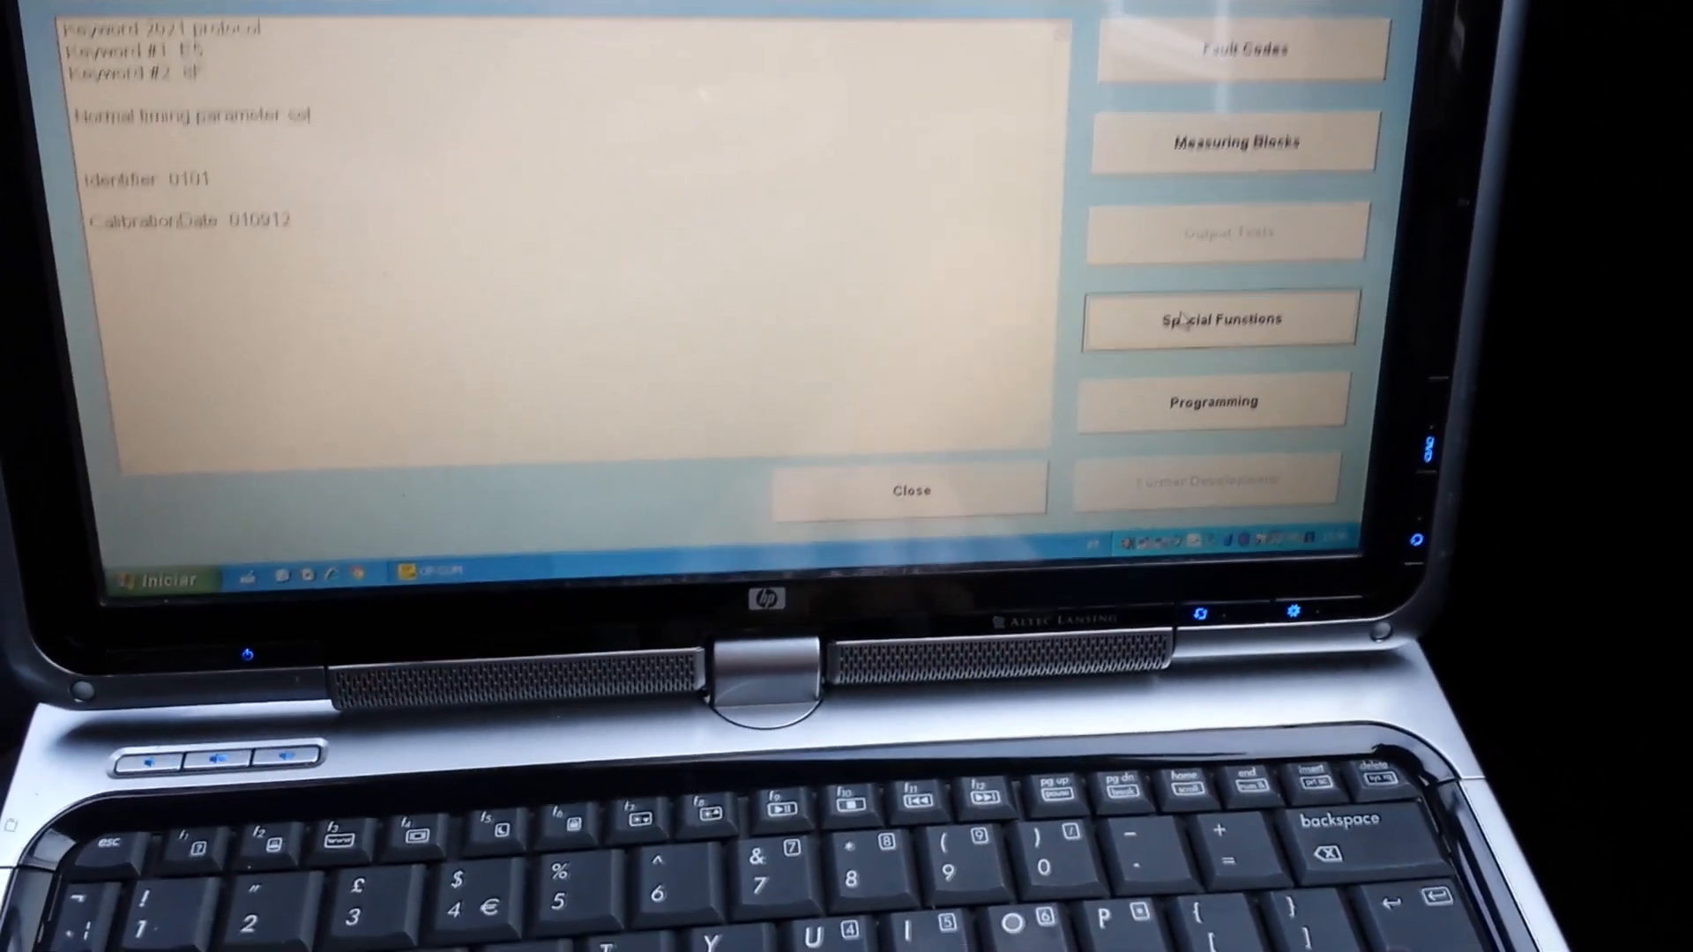
# Step: Enter the CarPass security code in this controller's programming dialog
pyautogui.click(1221, 318)
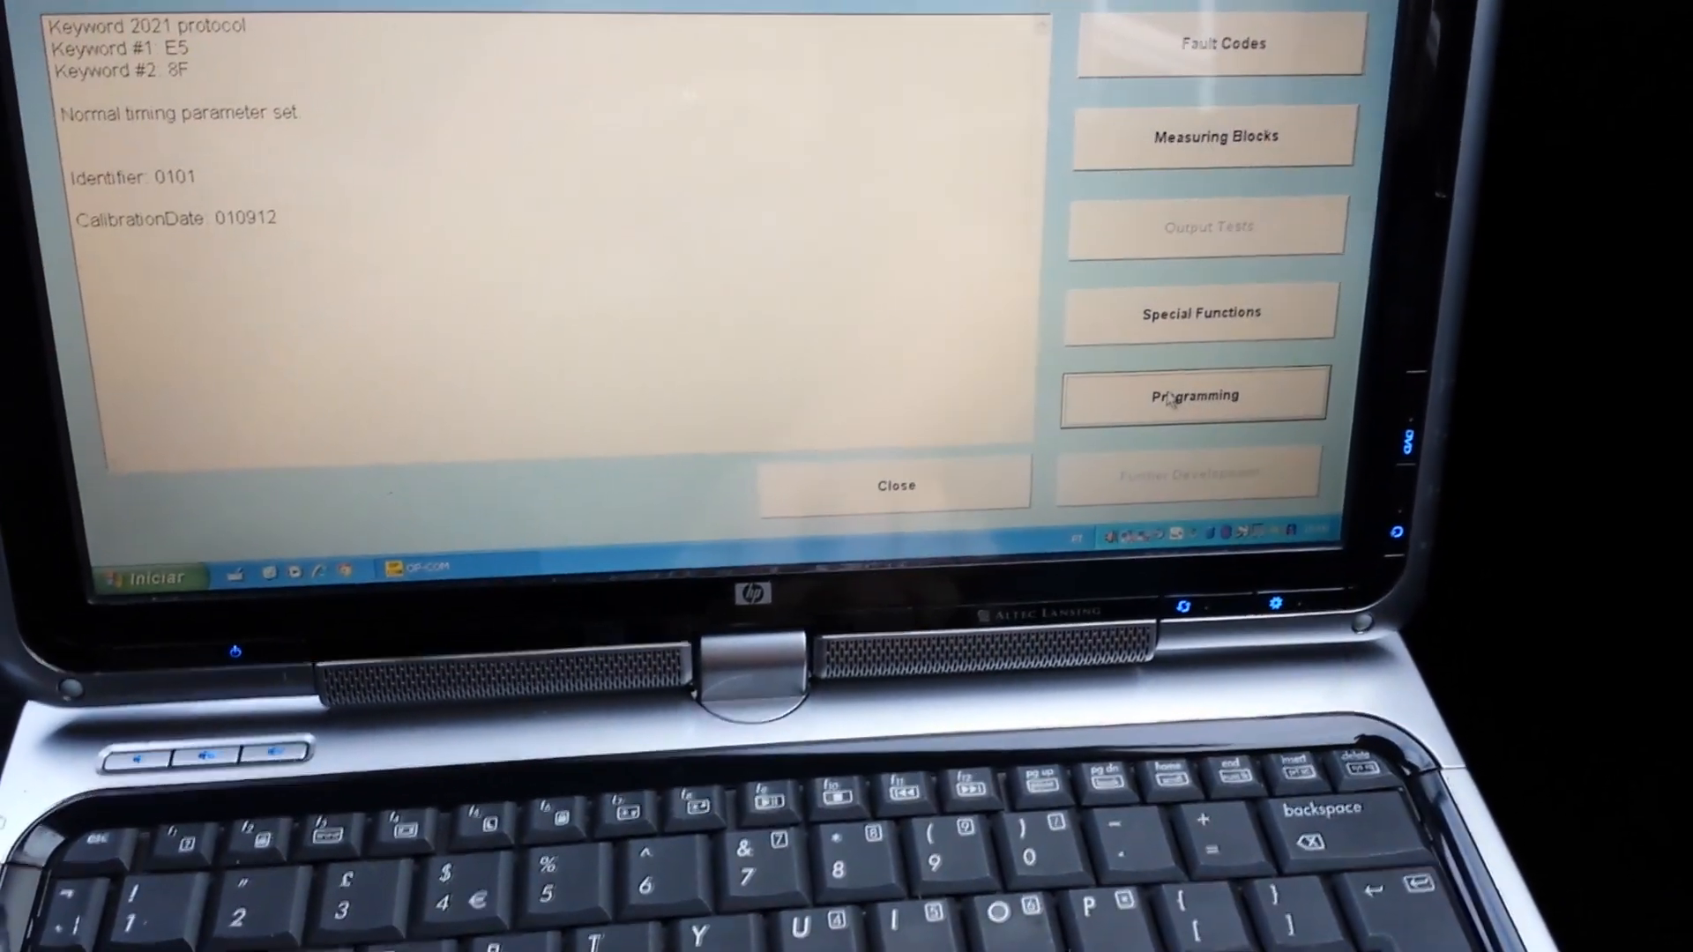
pyautogui.click(1192, 395)
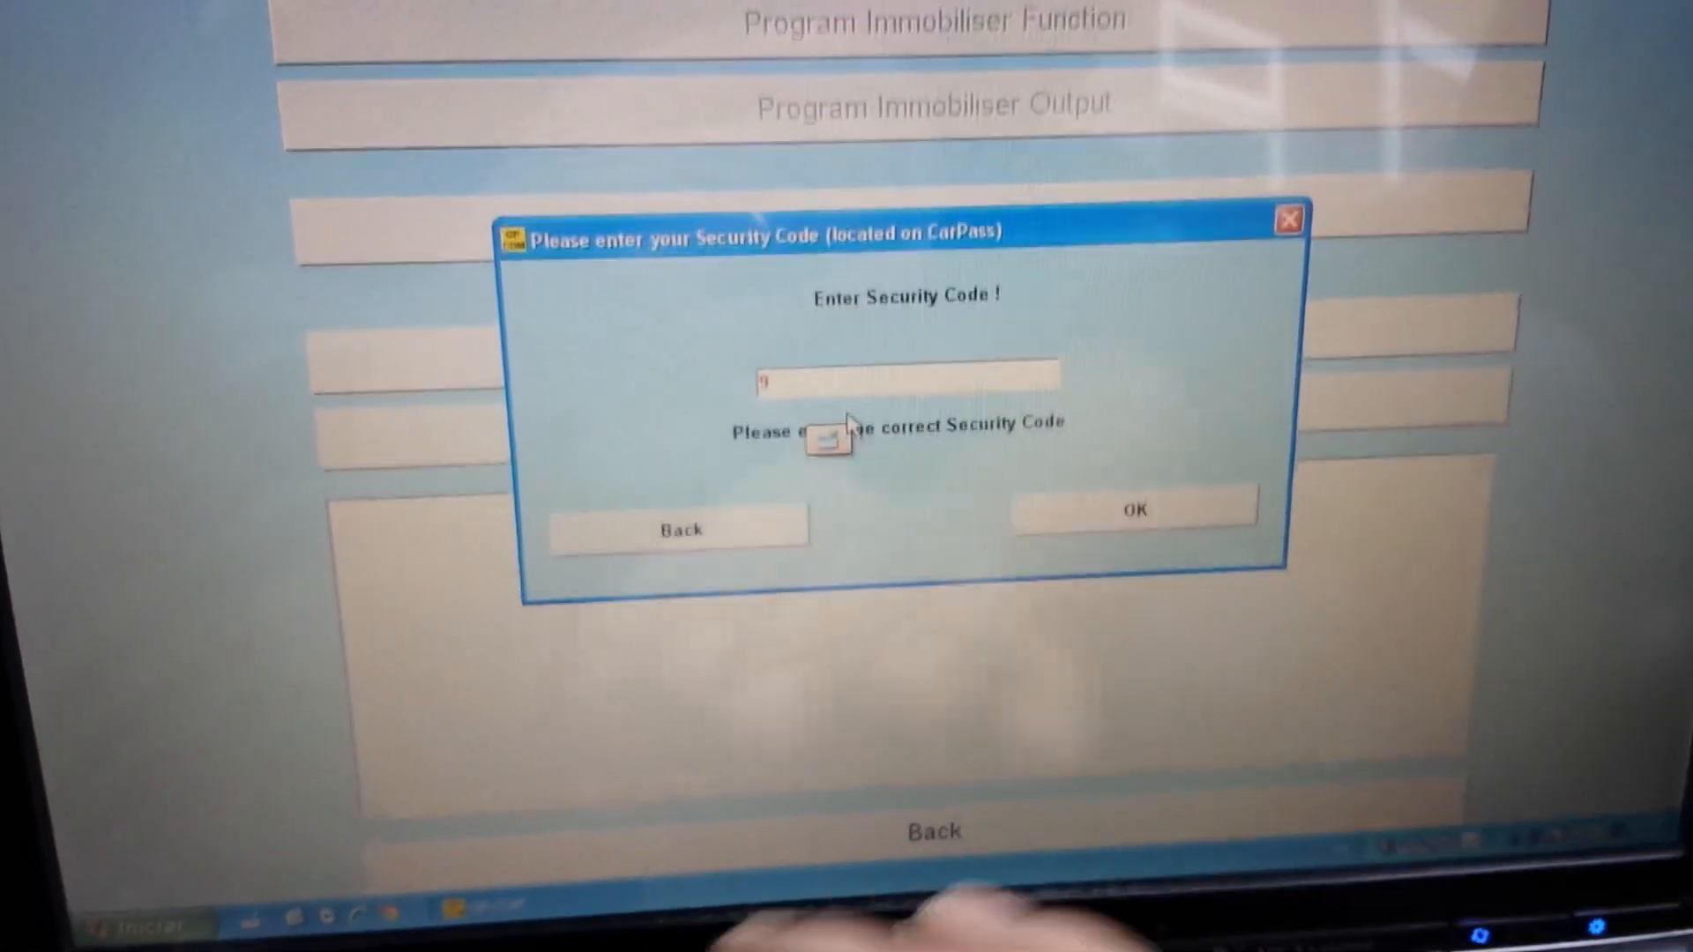
pyautogui.write('407')
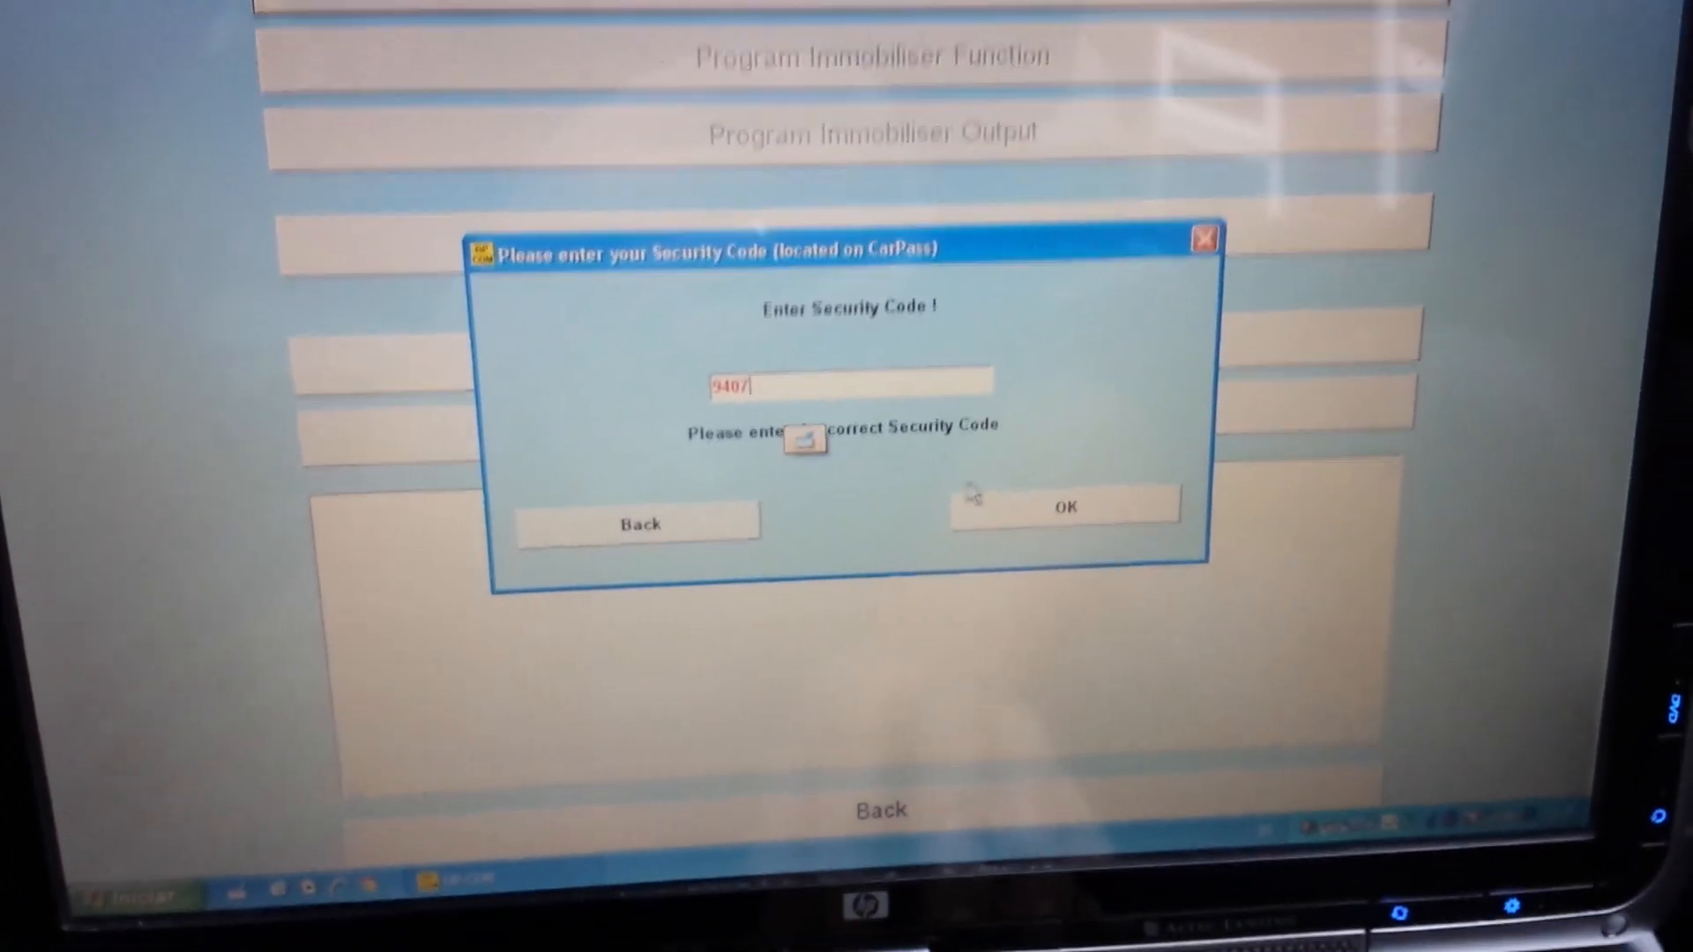
# Step: Confirm the security code and begin the immobiliser programming routine
pyautogui.click(1066, 506)
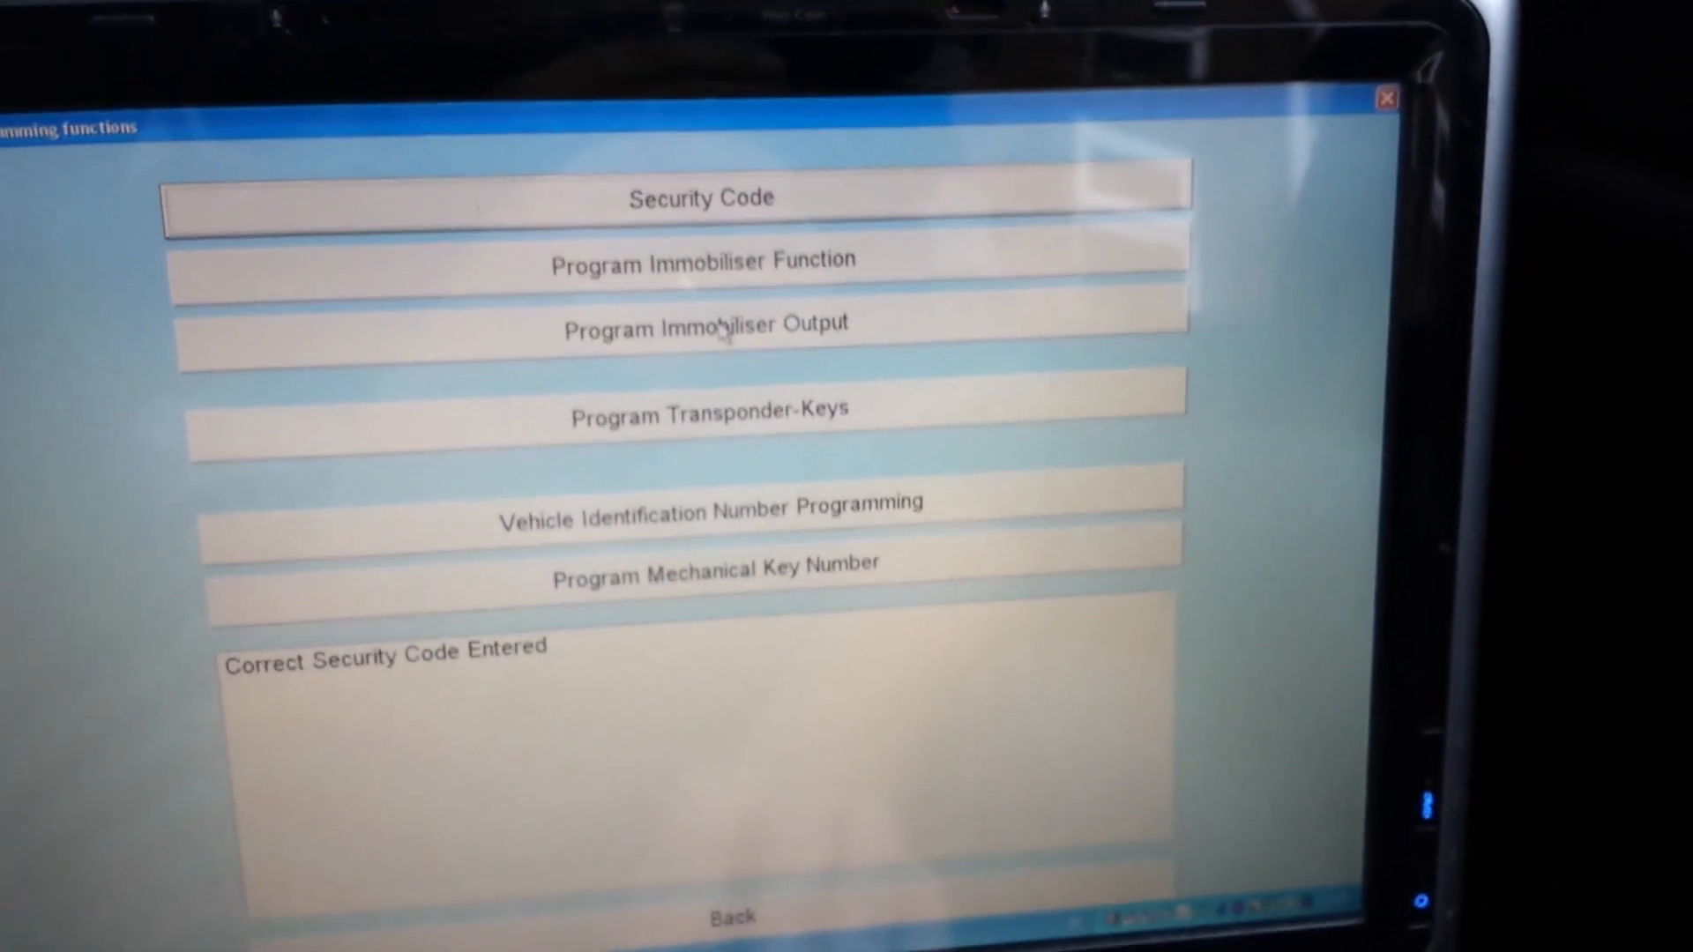
pyautogui.click(702, 260)
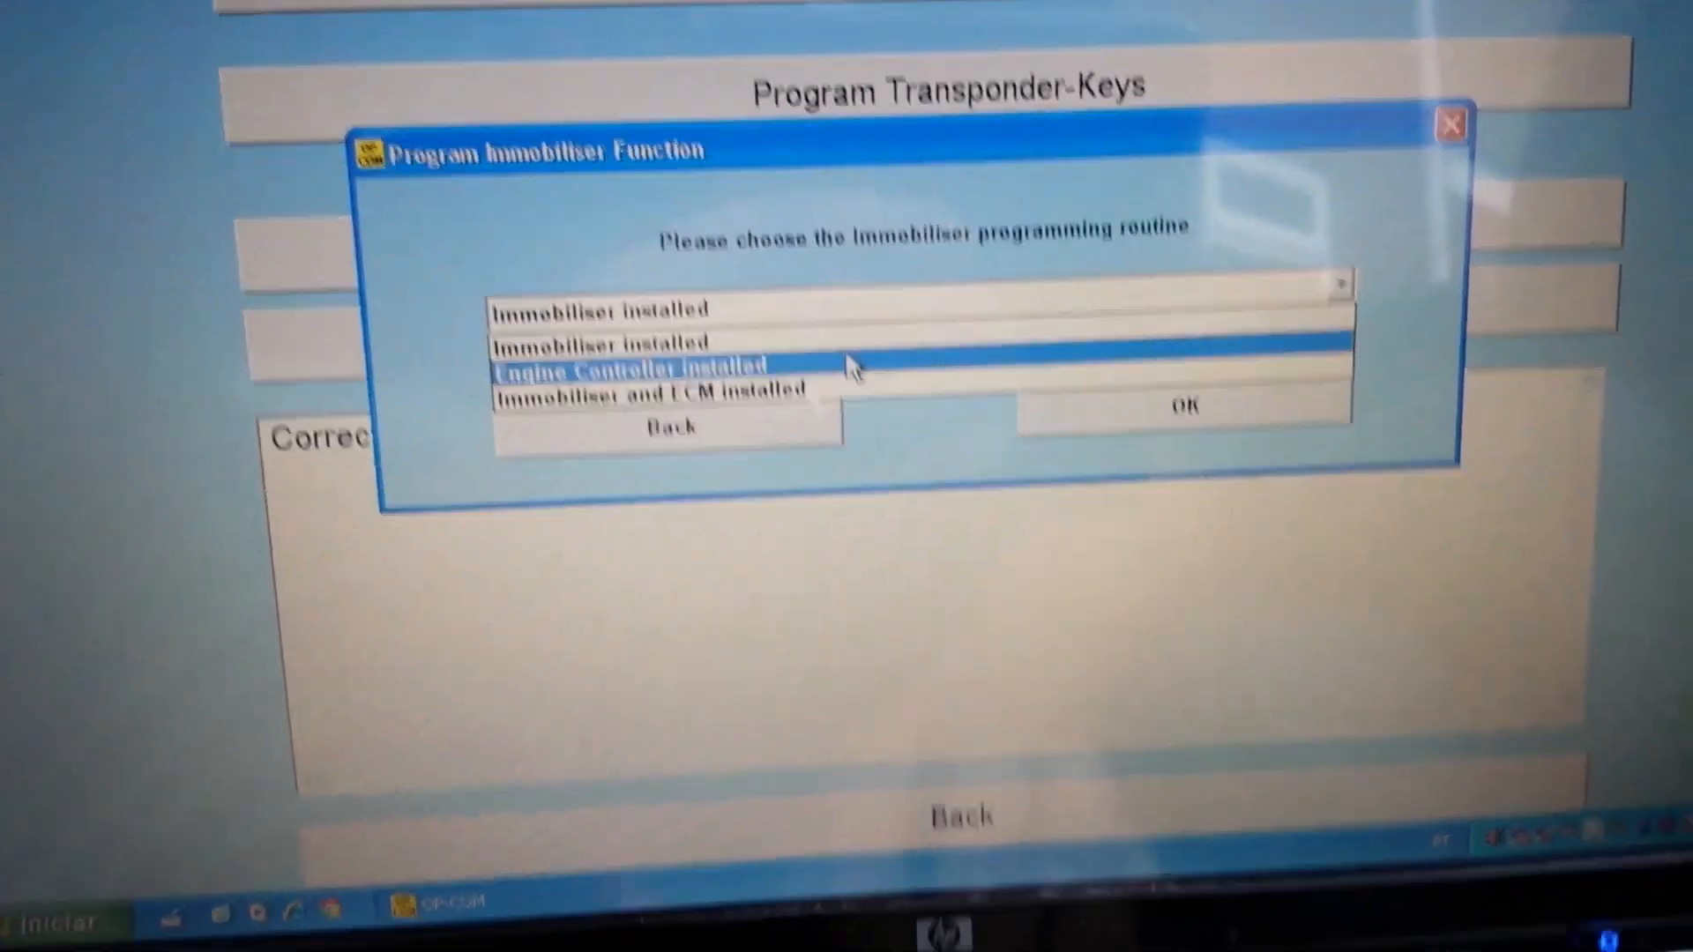
# Step: Choose 'Engine Controller installed' and answer Sim to start the immobiliser routine
pyautogui.click(635, 366)
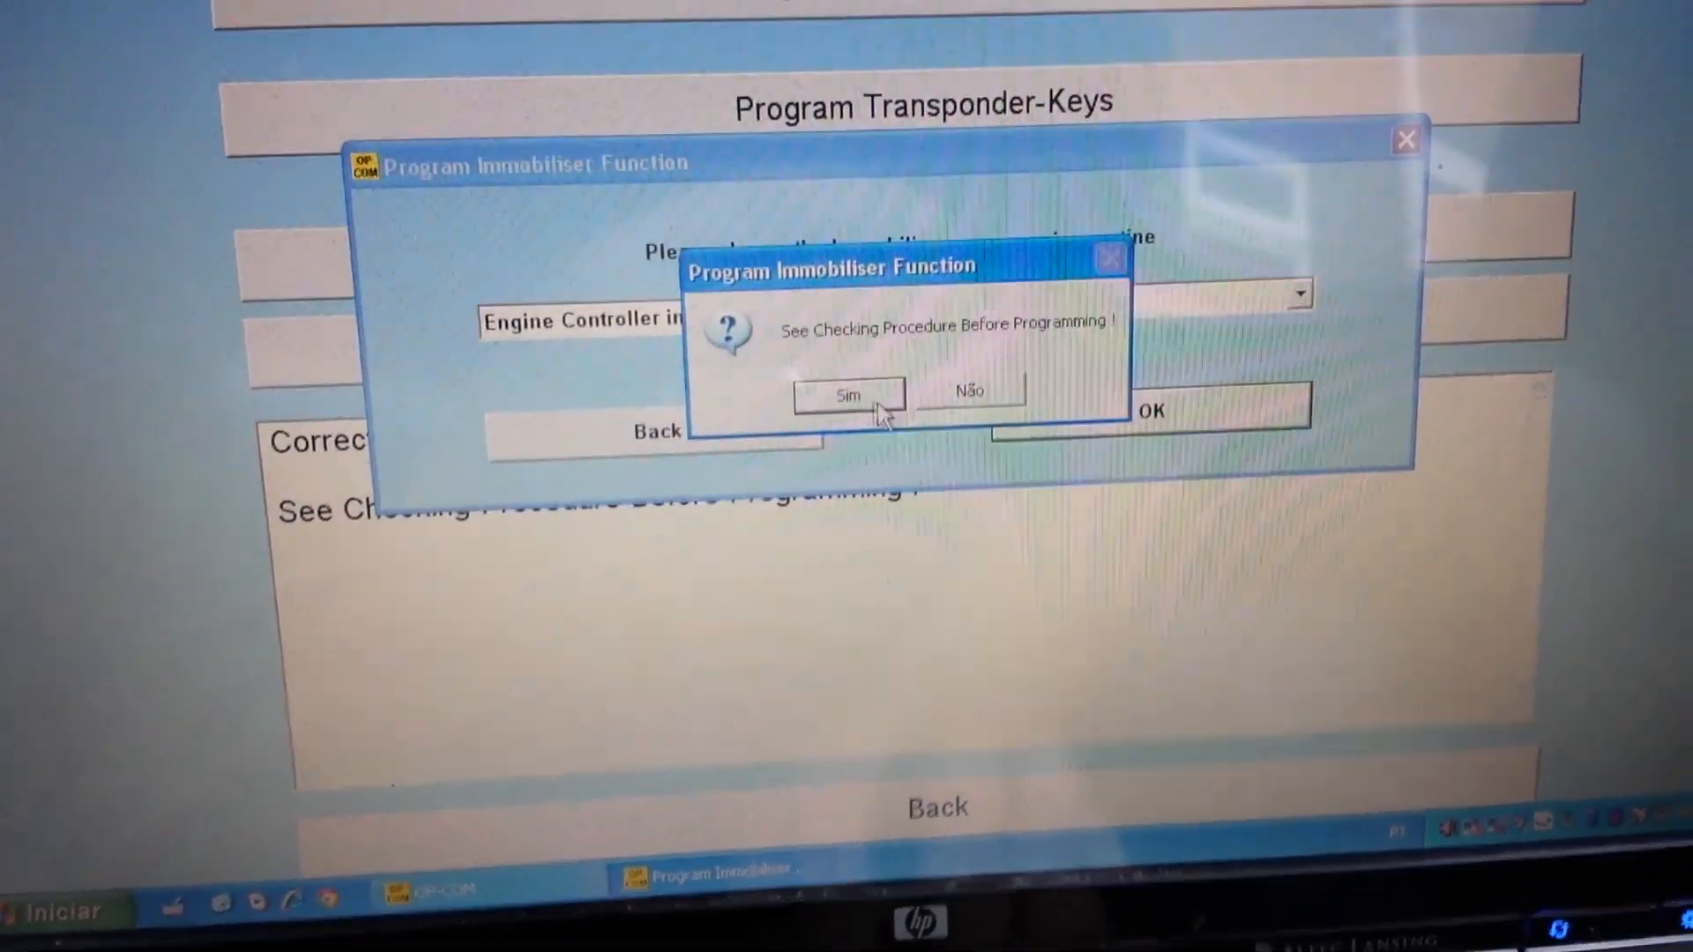
pyautogui.click(848, 395)
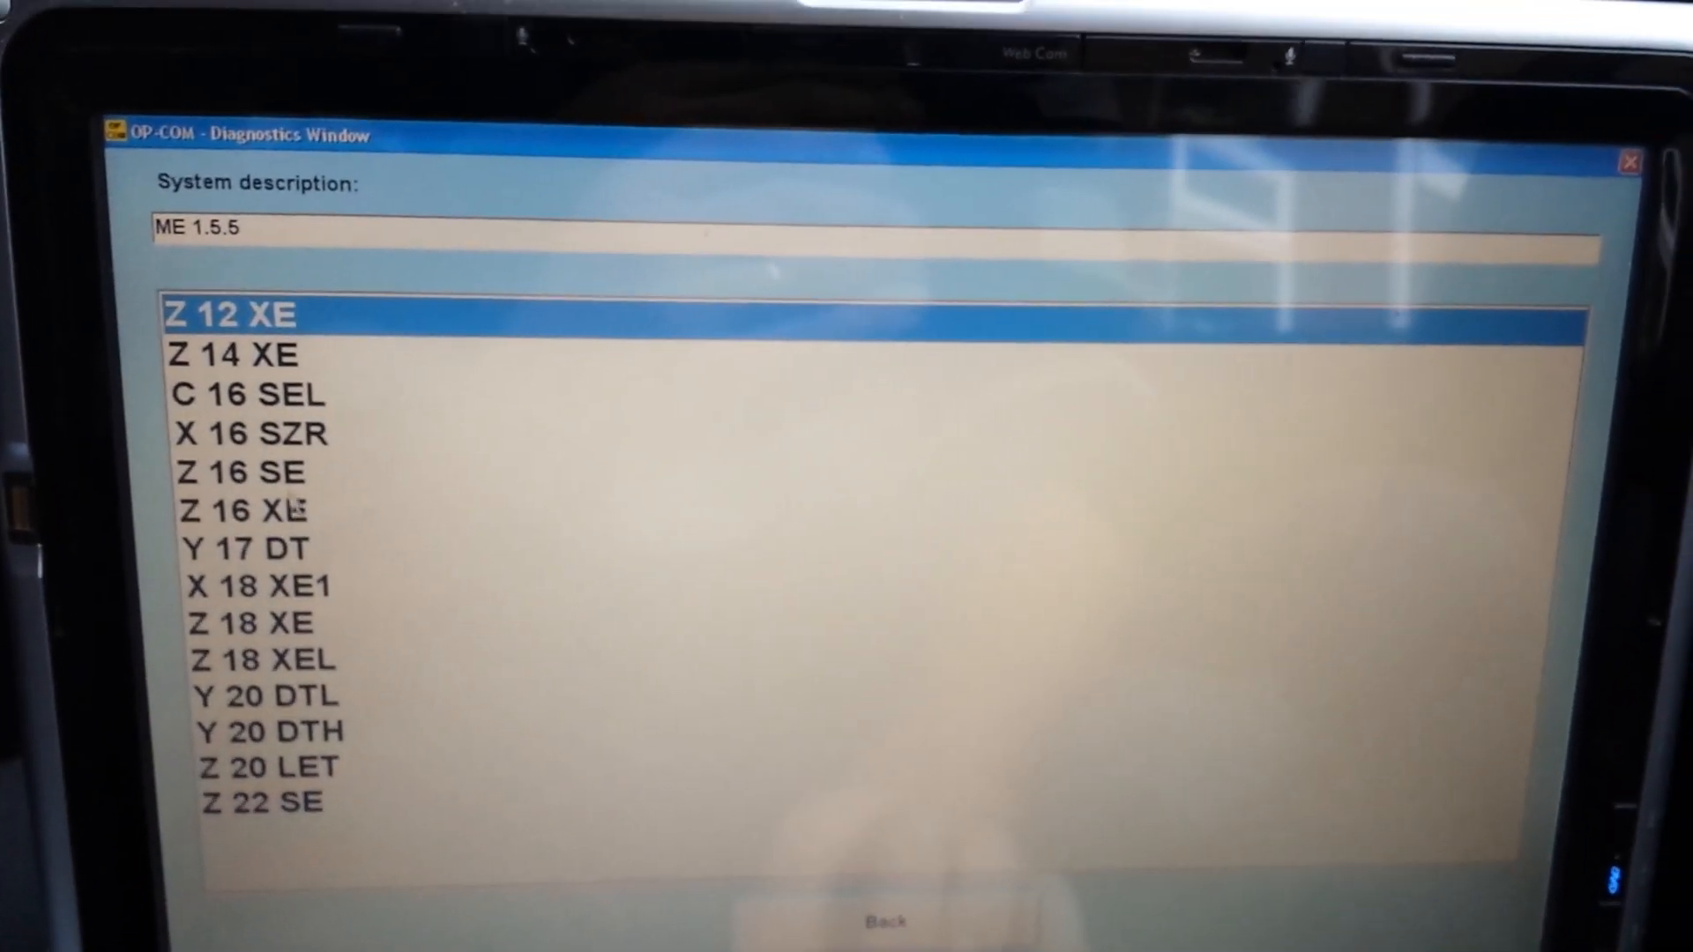
# Step: Reconnect to the Z 16 SE engine controller, part number 09353509
pyautogui.click(221, 472)
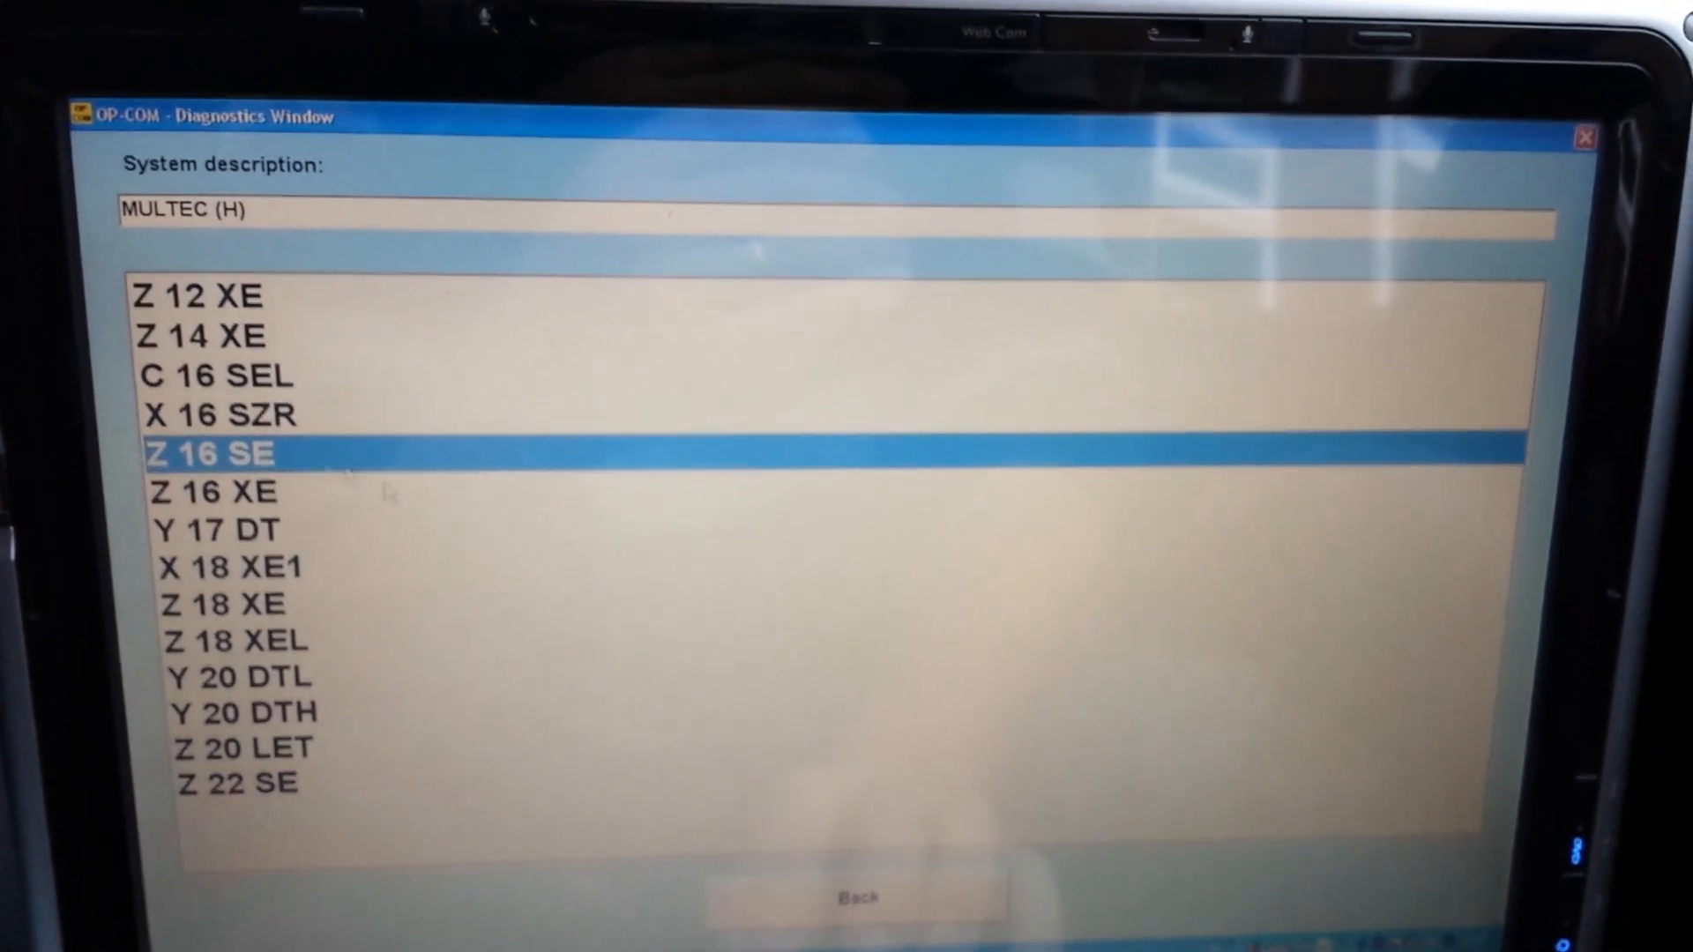
pyautogui.doubleClick(203, 453)
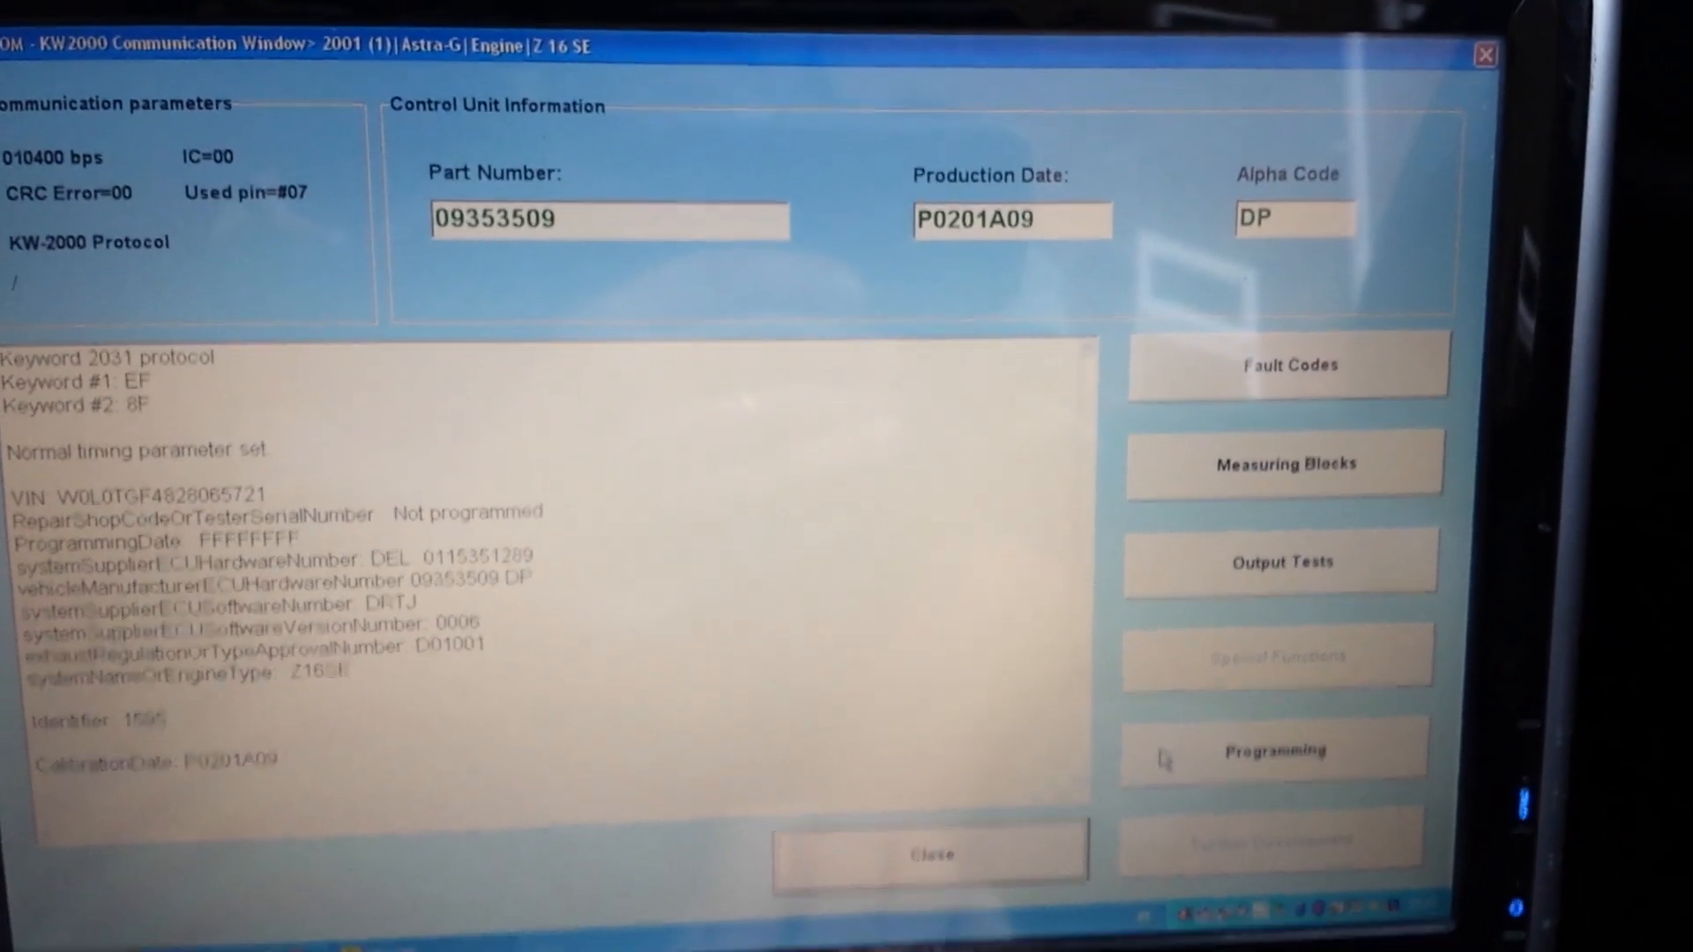
# Step: Perform variant coding with Automatic transmission and acknowledge the success message
pyautogui.click(1273, 751)
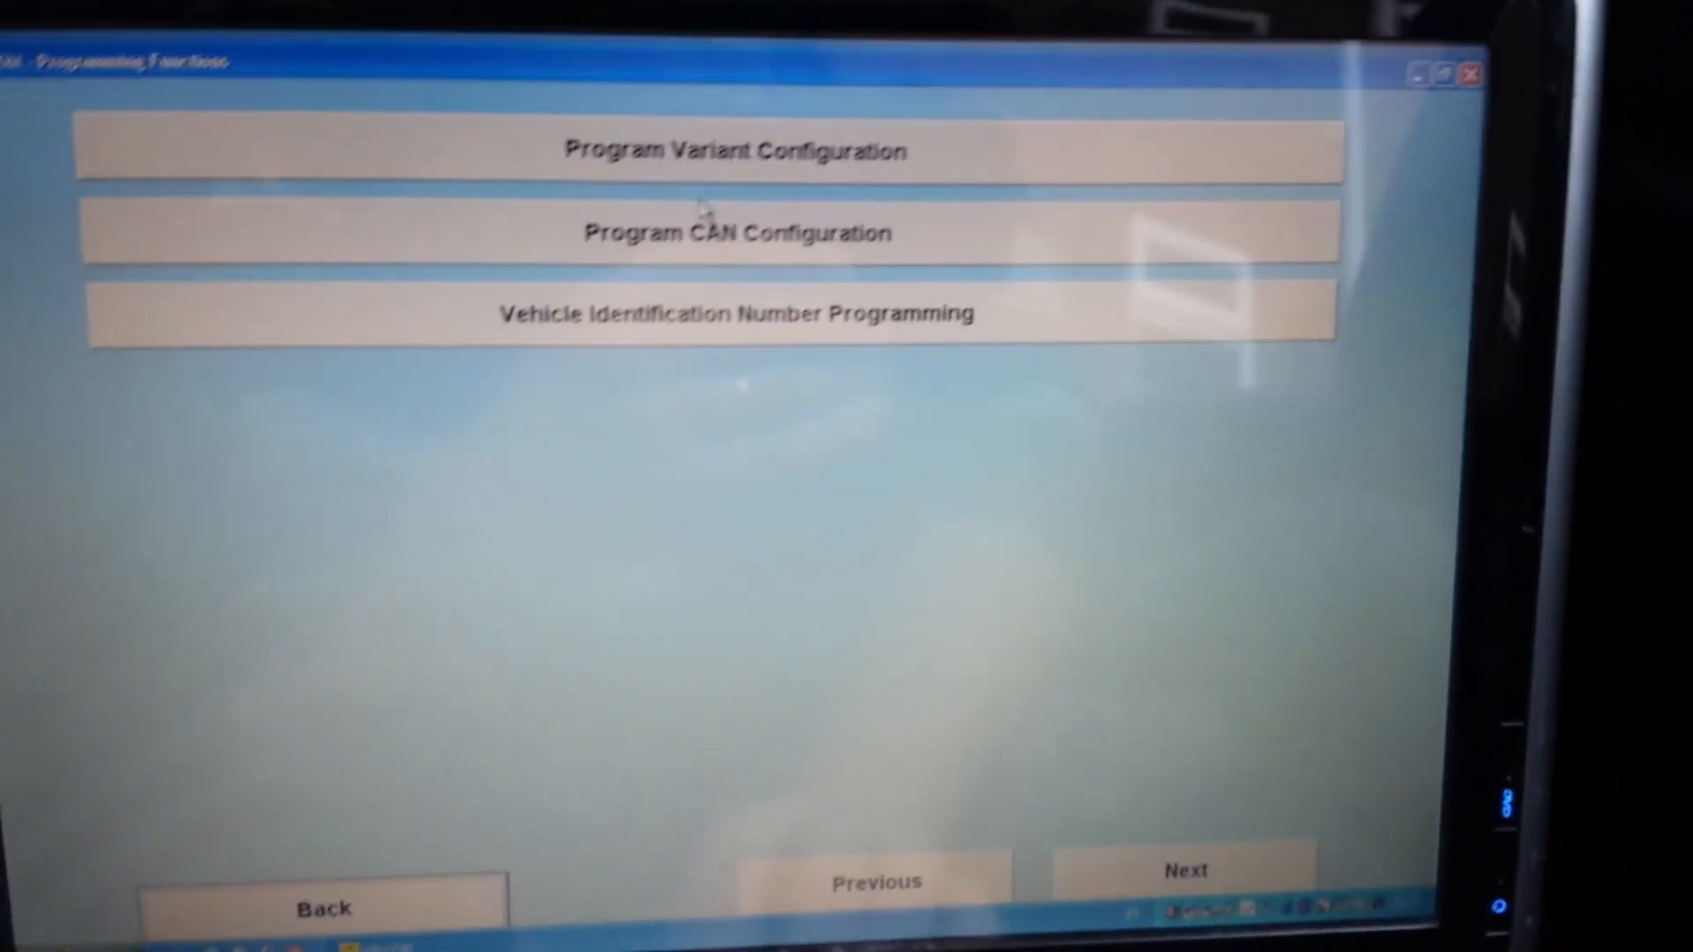
pyautogui.click(737, 148)
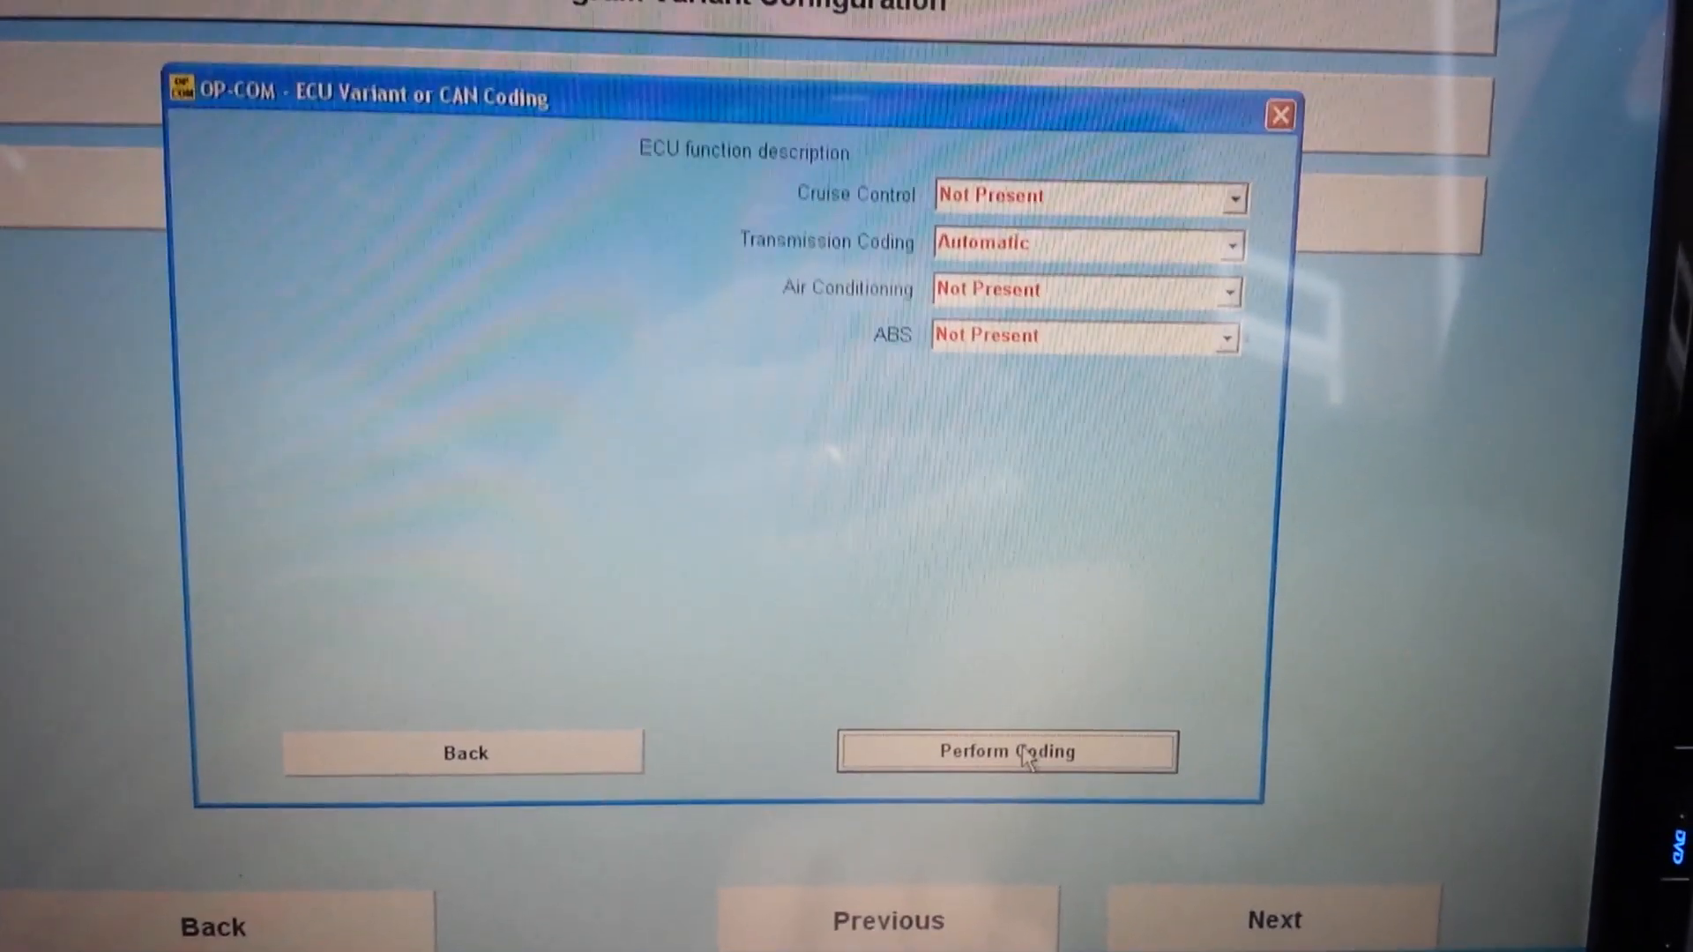
pyautogui.click(1007, 753)
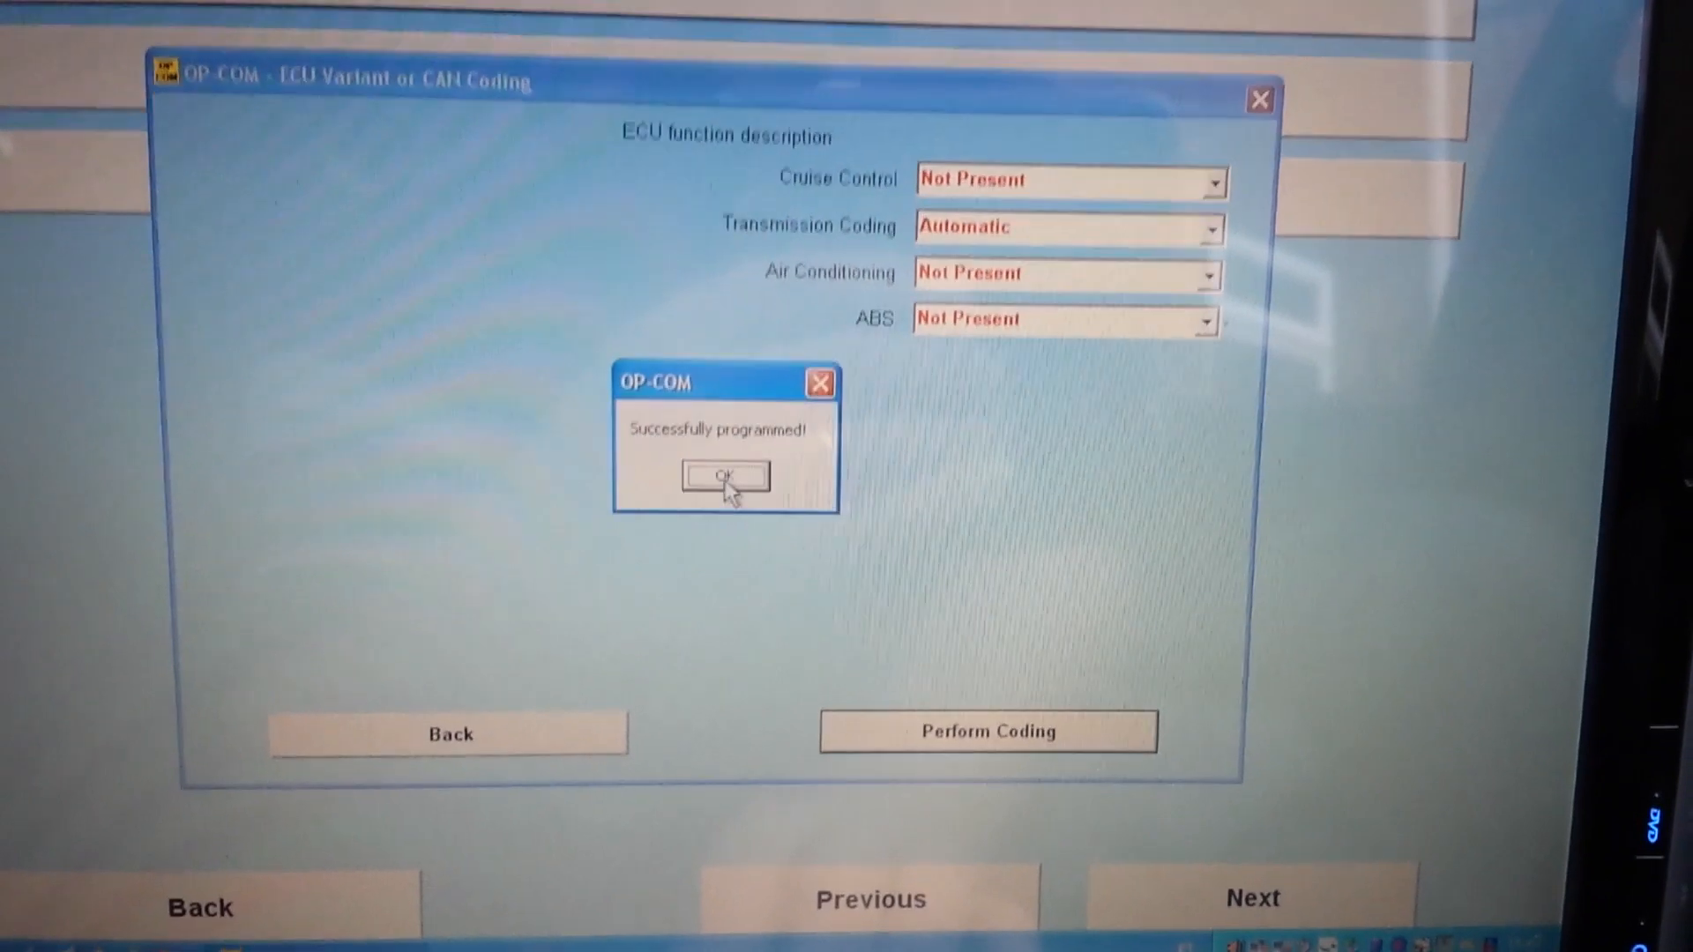
pyautogui.click(723, 478)
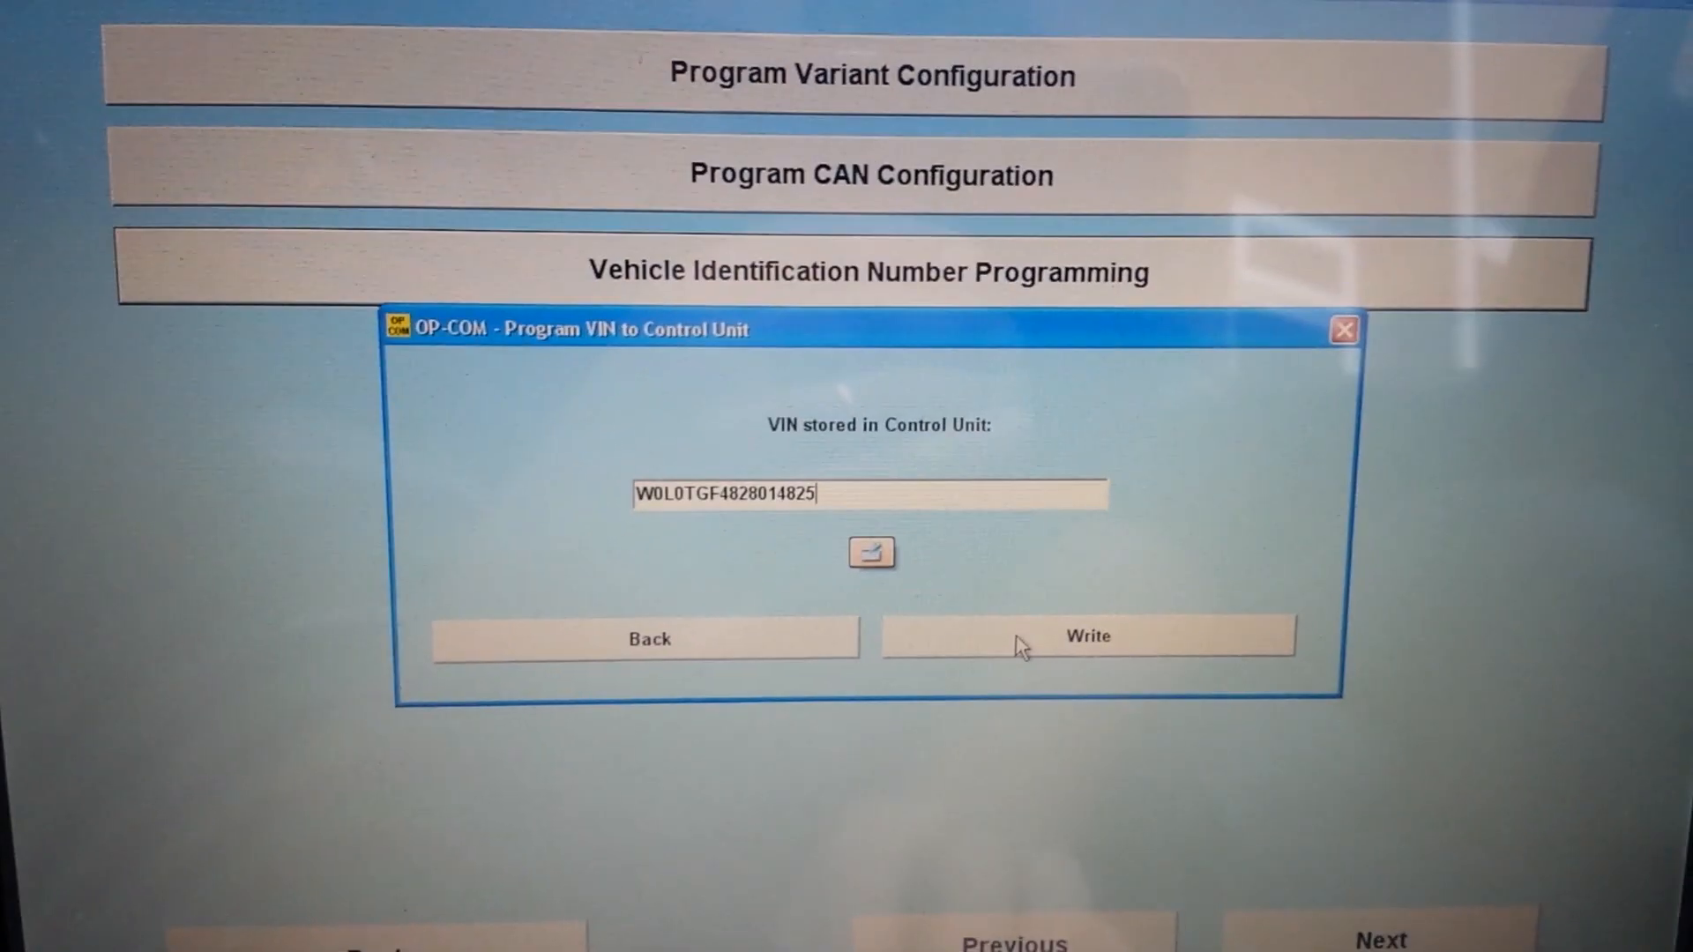
pyautogui.click(1087, 635)
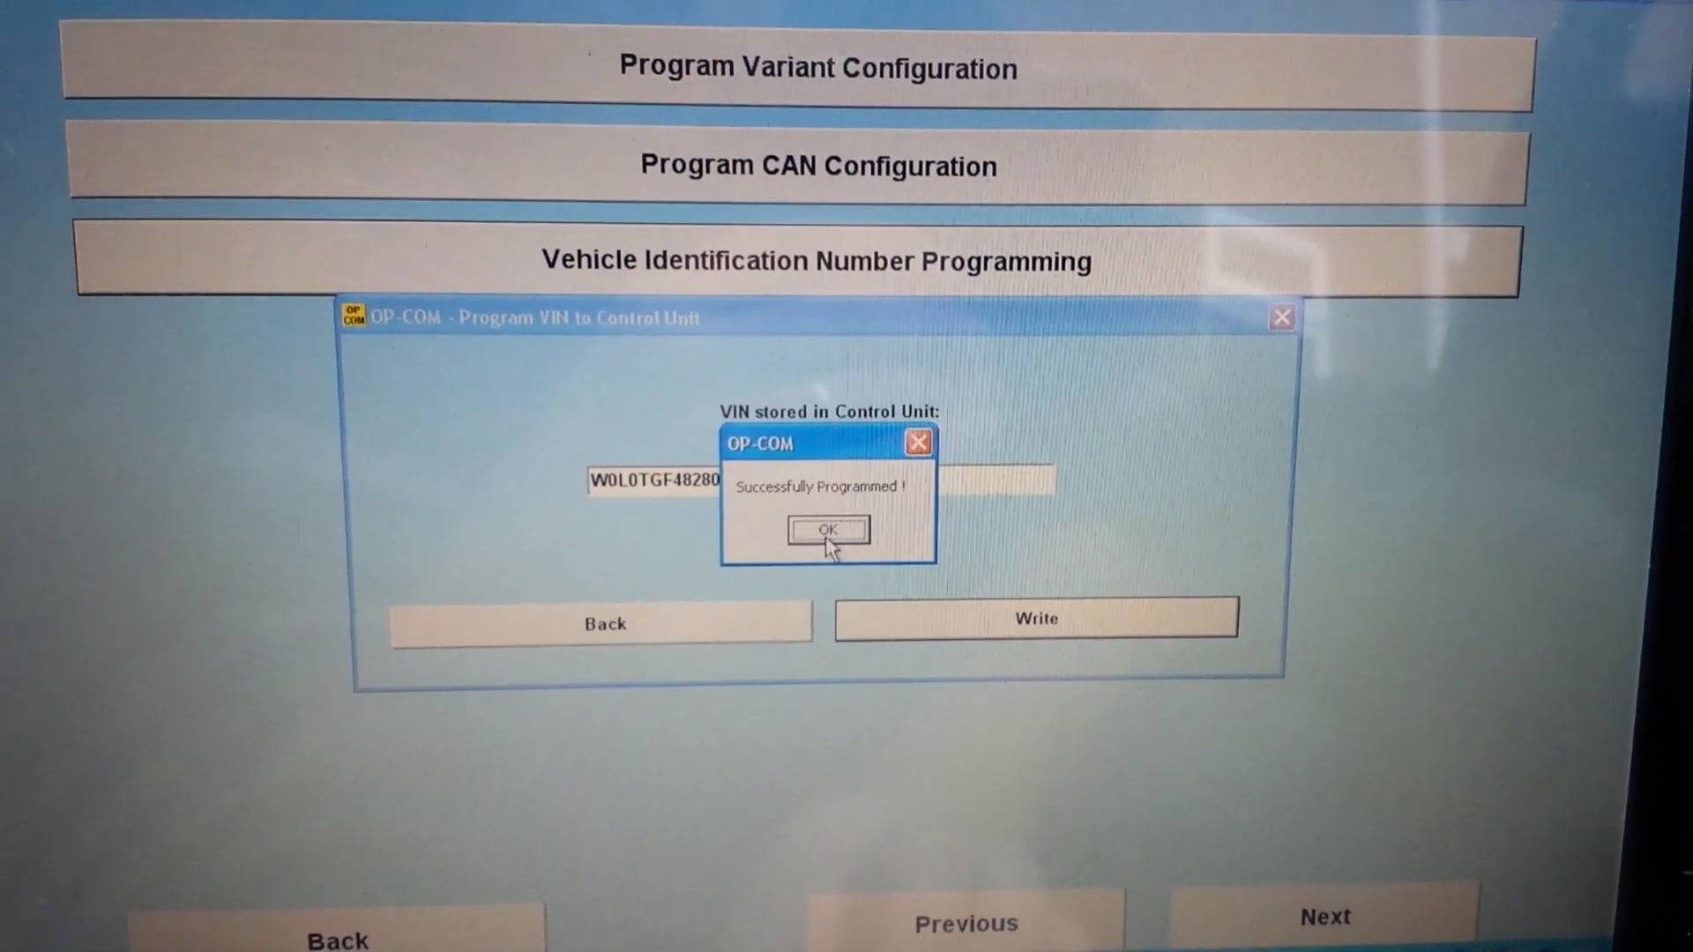
pyautogui.click(829, 530)
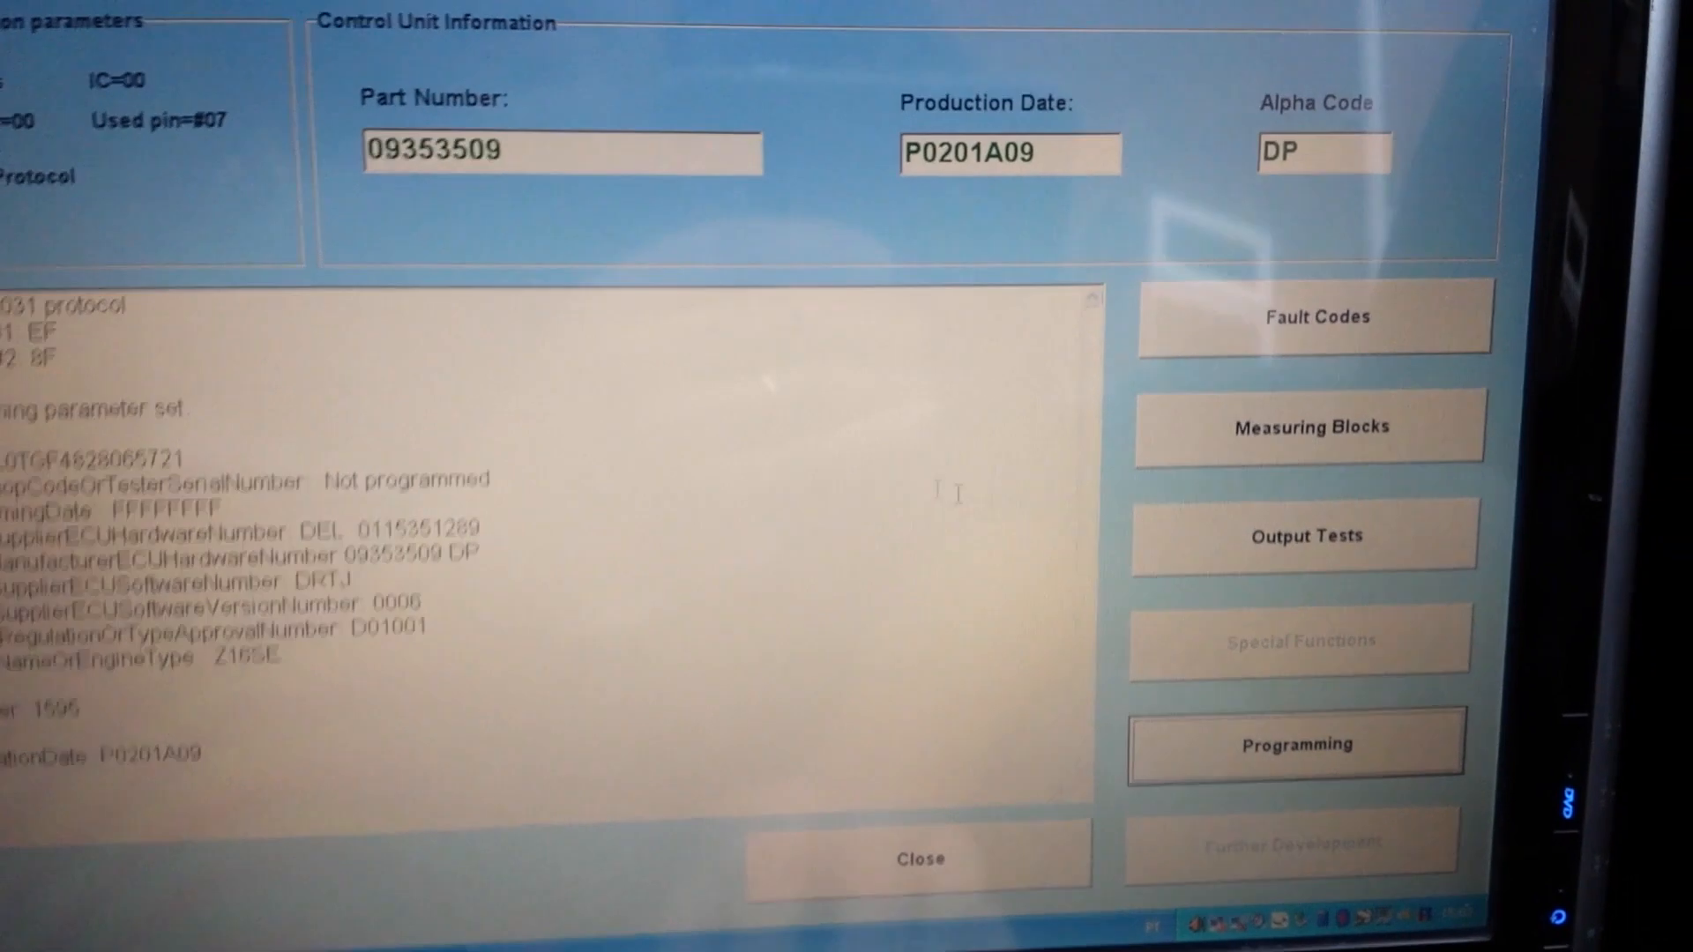
pyautogui.click(1316, 315)
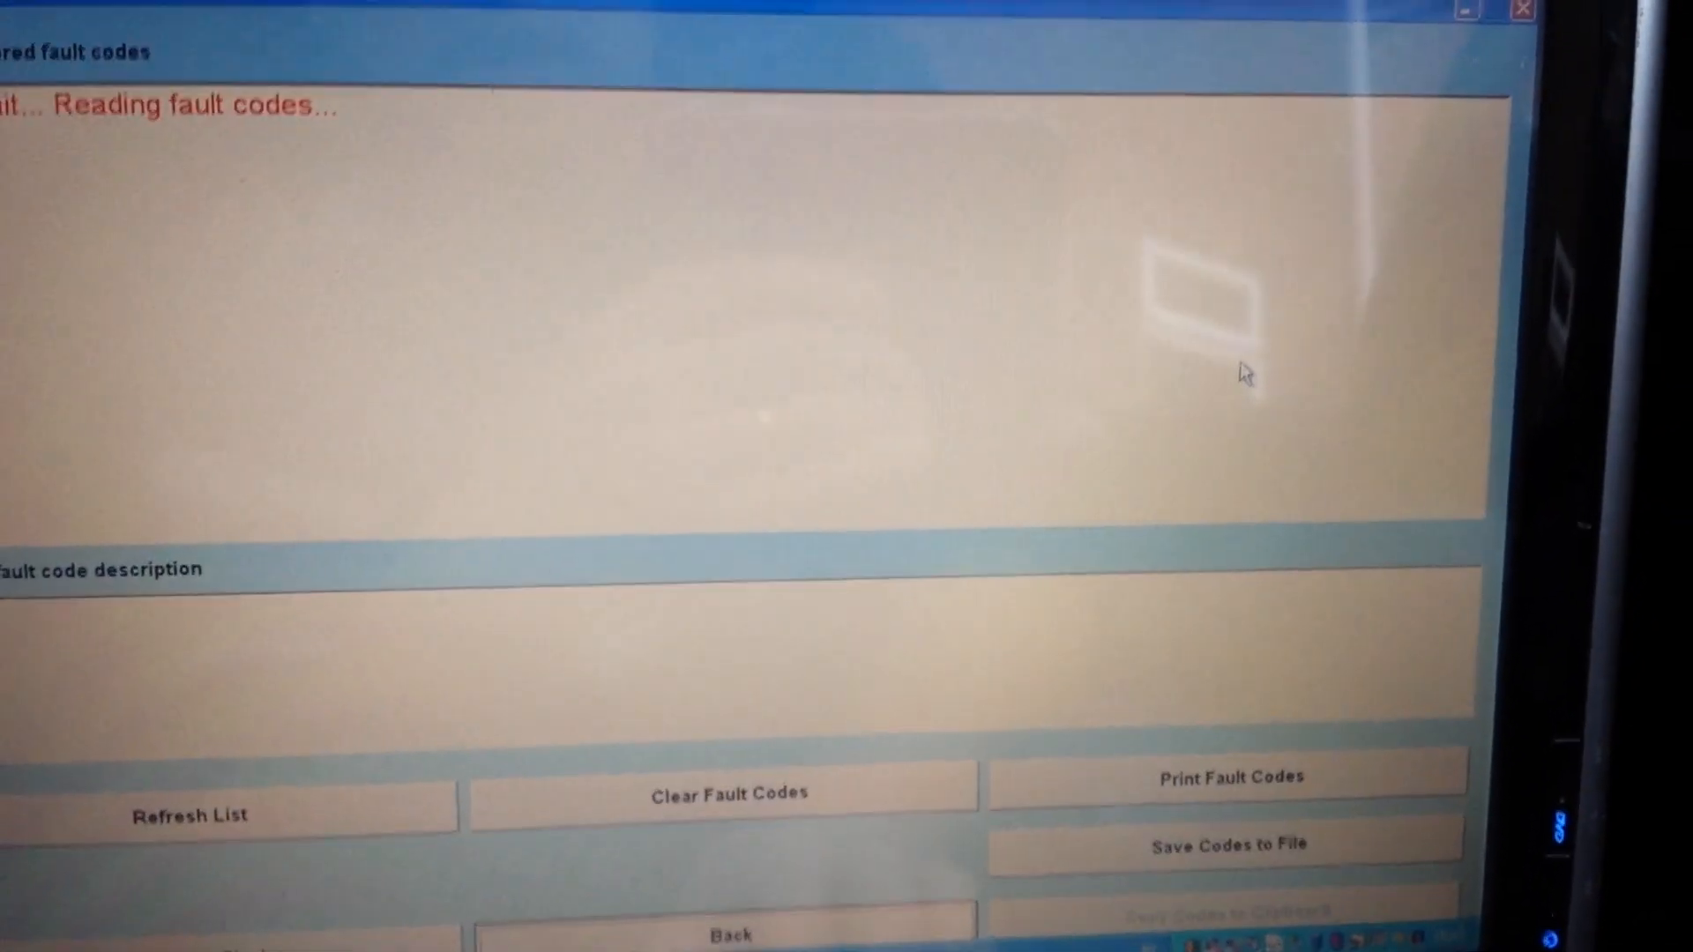